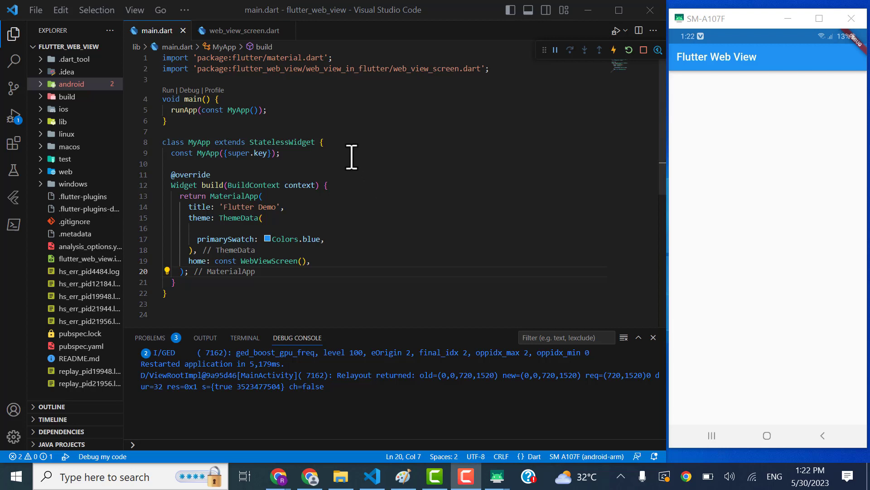
{"action": "mouse_move", "coordinate": [373, 180]}
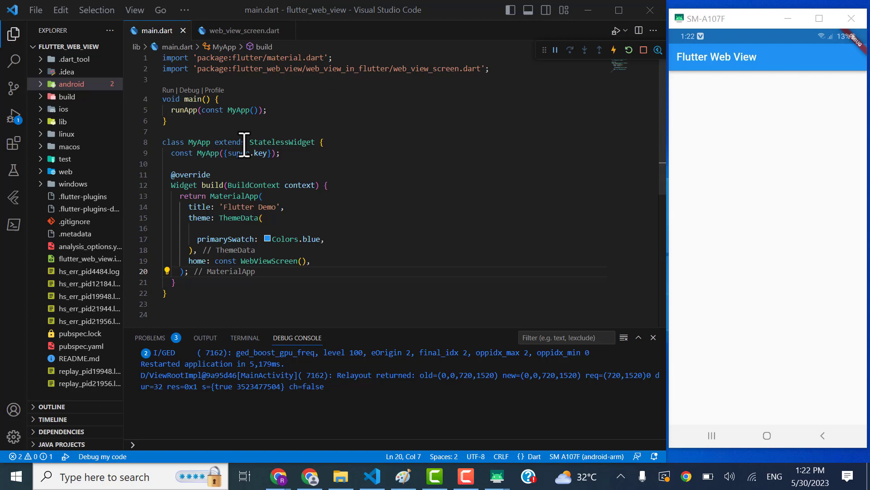
{"action": "mouse_move", "coordinate": [294, 207]}
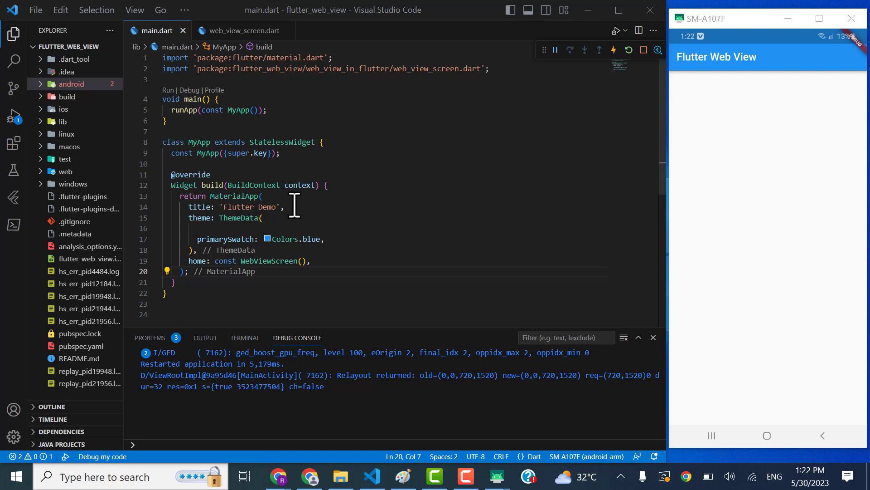
{"action": "mouse_move", "coordinate": [63, 121]}
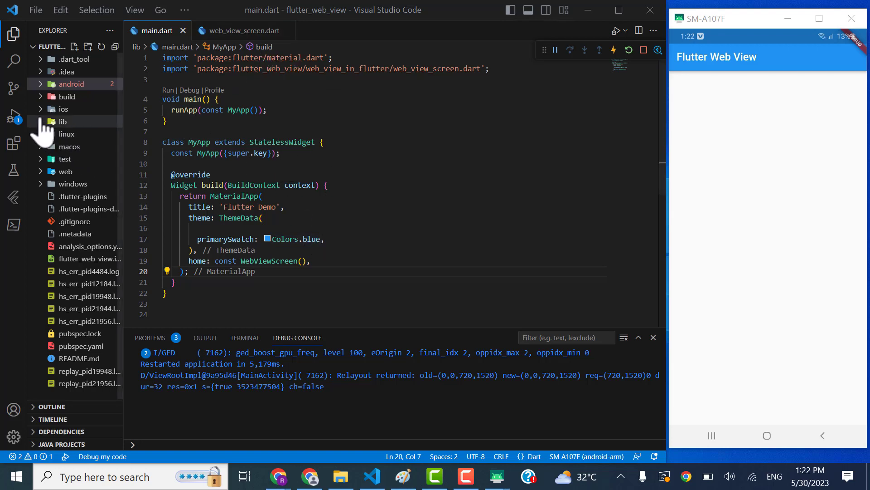
Expand the lib folder to show web_view_in_flutter and main.dart
{"action": "left_click", "coordinate": [61, 121]}
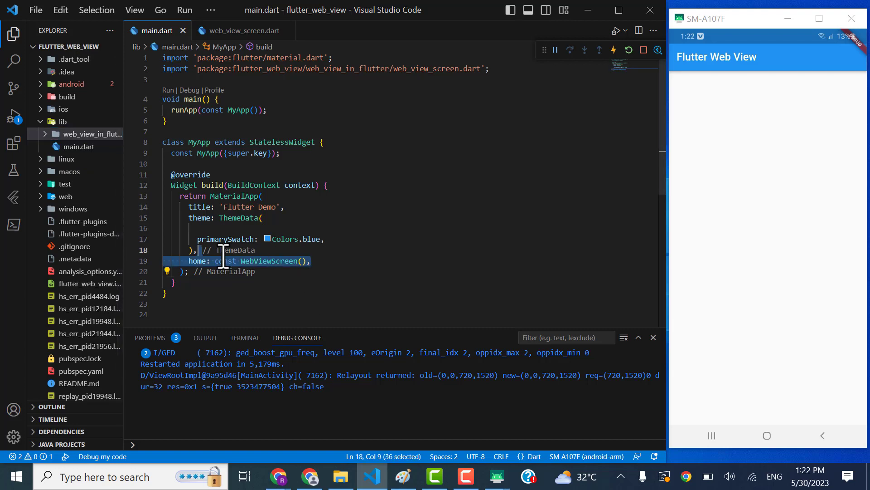
Open web_view_screen.dart and inspect the Scaffold's 'Flutter Web View' appBar and empty Container body
{"action": "left_click", "coordinate": [311, 261]}
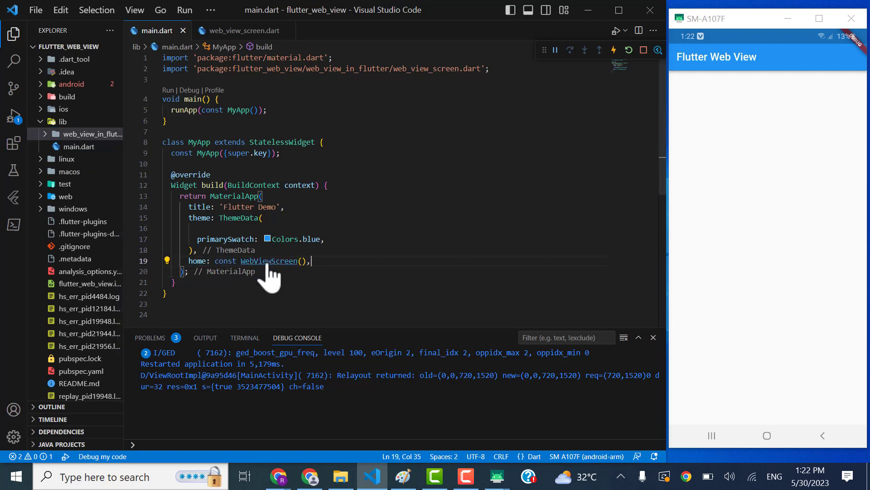
{"action": "left_click", "coordinate": [240, 30]}
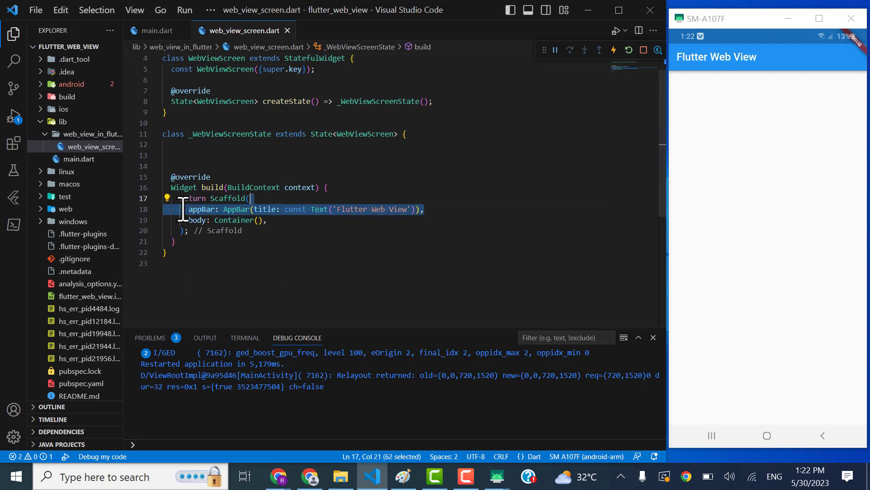
{"action": "left_click", "coordinate": [259, 220]}
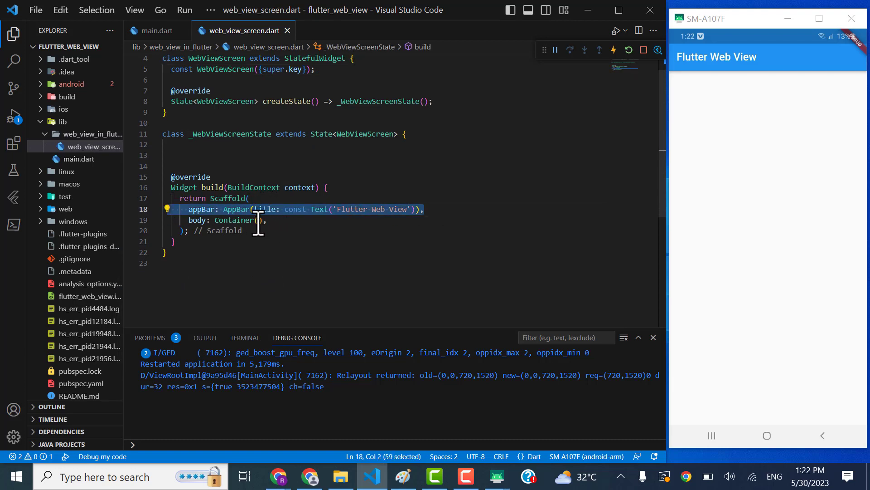
{"action": "left_click", "coordinate": [247, 220]}
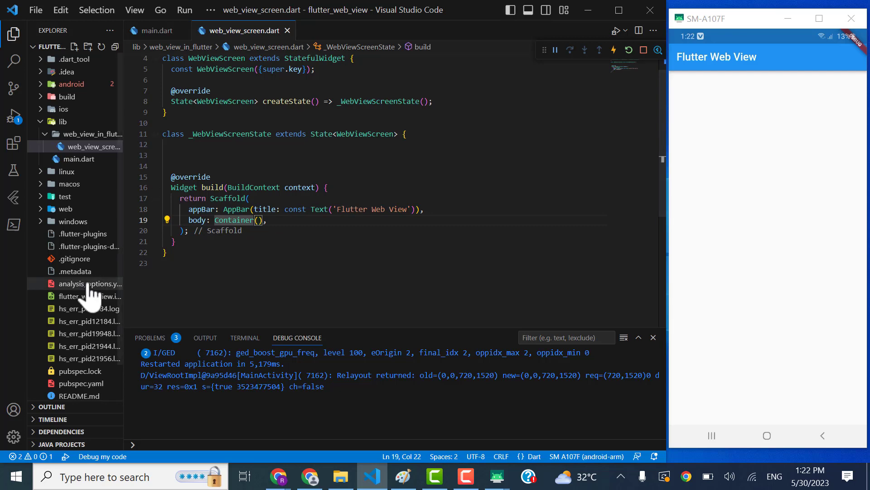
{"action": "scroll", "scroll_direction": "down", "scroll_amount": 3}
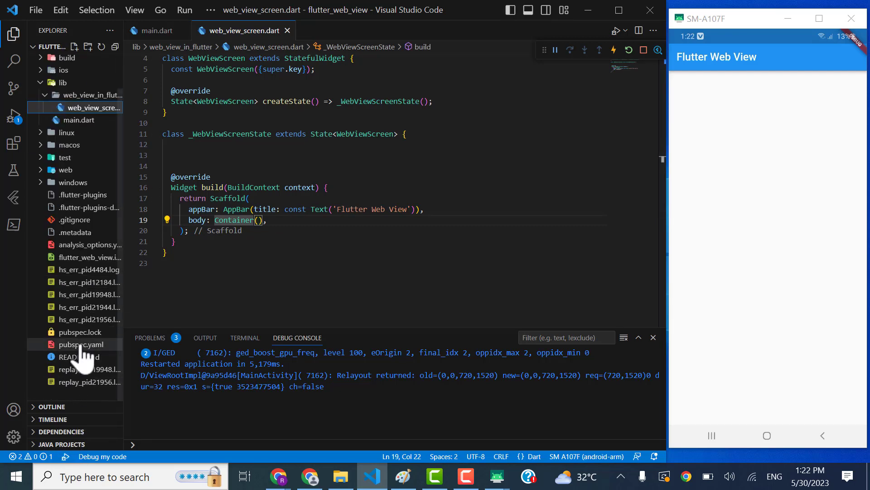
Open pubspec.yaml to view the webview_flutter ^4.2.1 dependency
{"action": "left_click", "coordinate": [81, 344]}
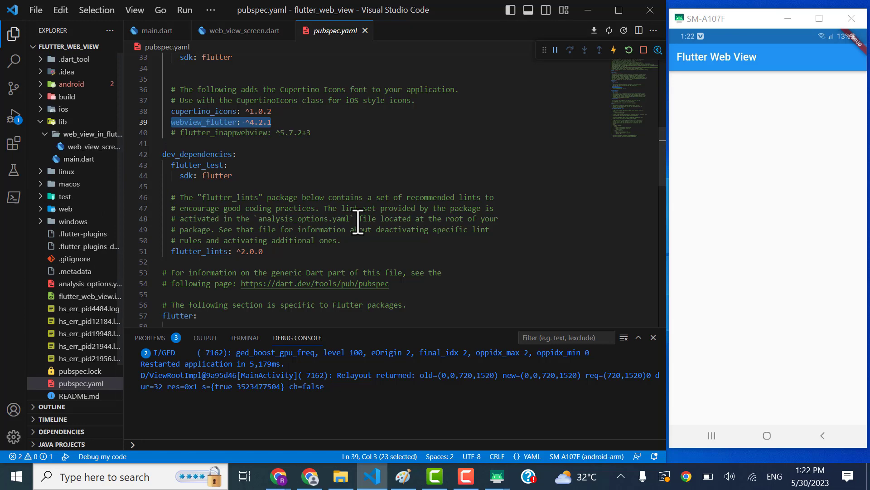
{"action": "mouse_move", "coordinate": [278, 477]}
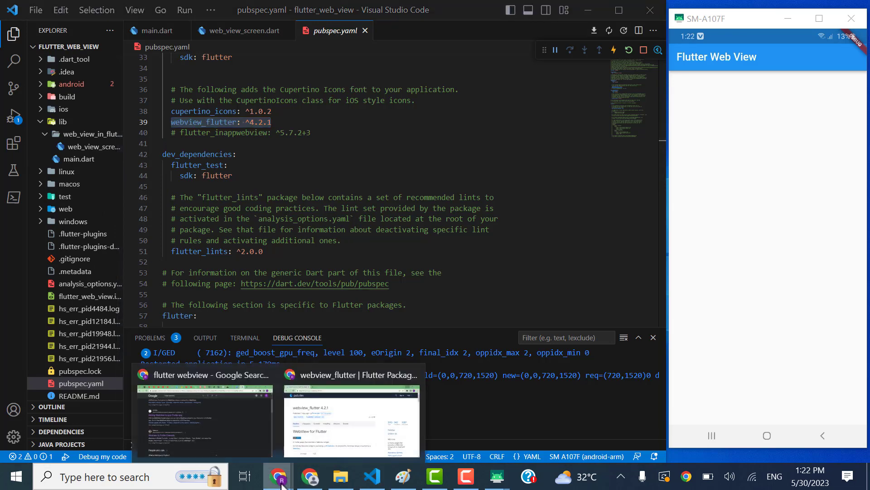
Switch to the webview_flutter 4.2.1 pub.dev page and scroll through its Readme
{"action": "left_click", "coordinate": [350, 416]}
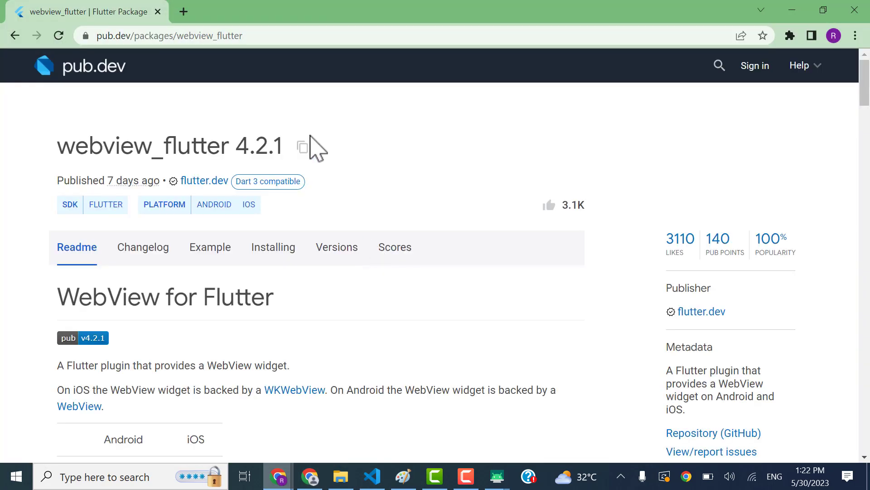
{"action": "mouse_move", "coordinate": [401, 186]}
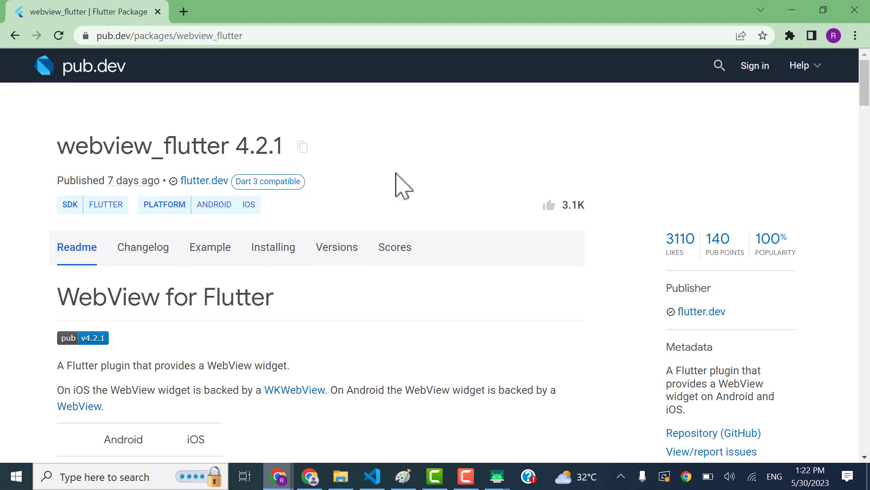
{"action": "scroll", "scroll_direction": "down", "scroll_amount": 3}
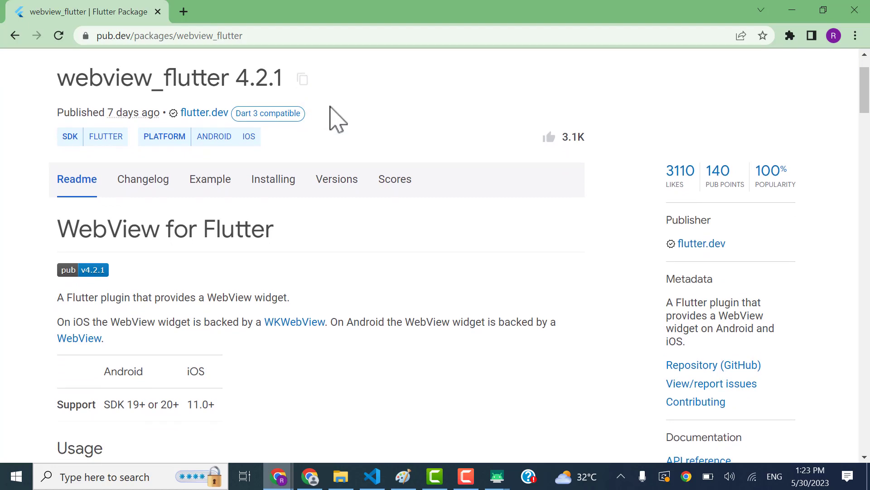
{"action": "mouse_move", "coordinate": [297, 133]}
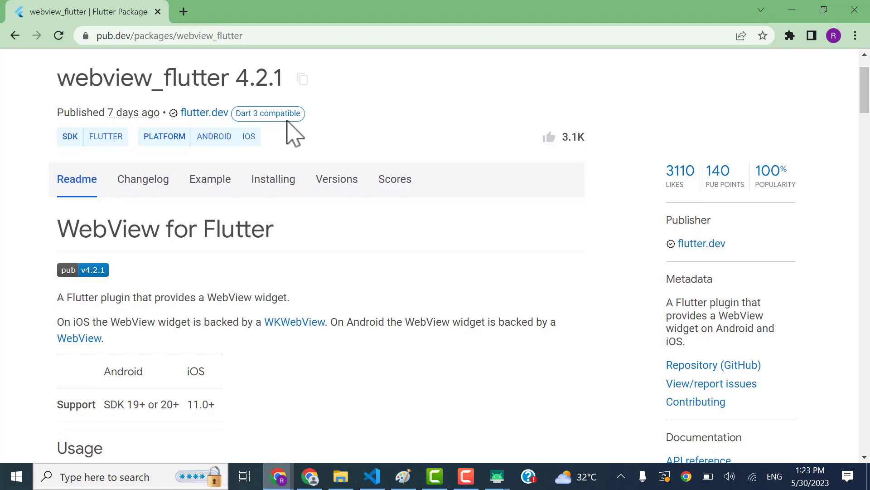
{"action": "scroll", "scroll_direction": "down", "scroll_amount": 3}
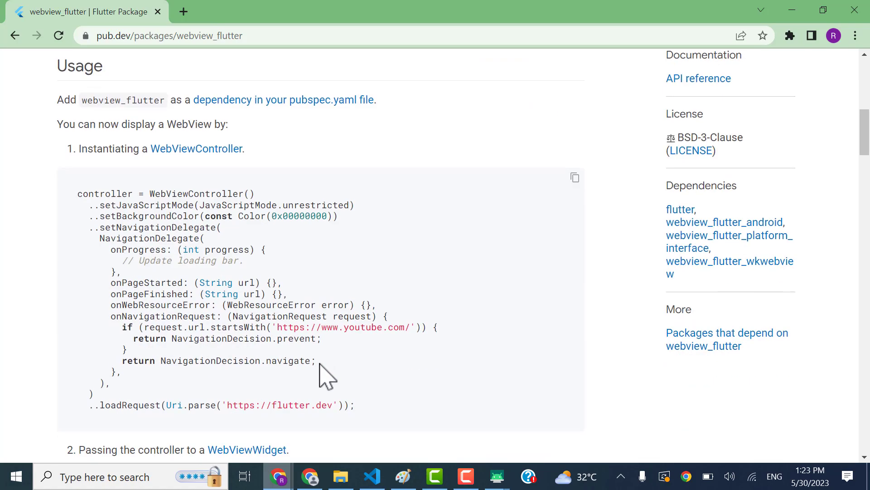
{"action": "scroll", "scroll_direction": "down", "scroll_amount": 3}
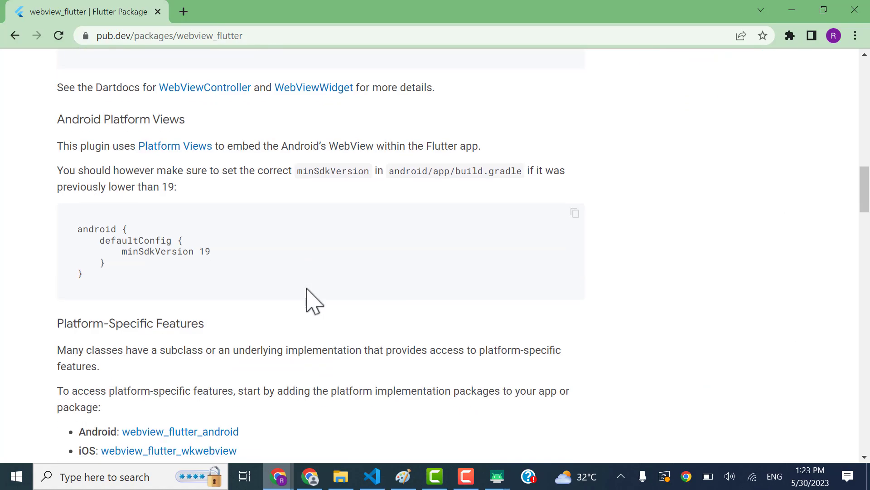
{"action": "scroll", "scroll_direction": "down", "scroll_amount": 3}
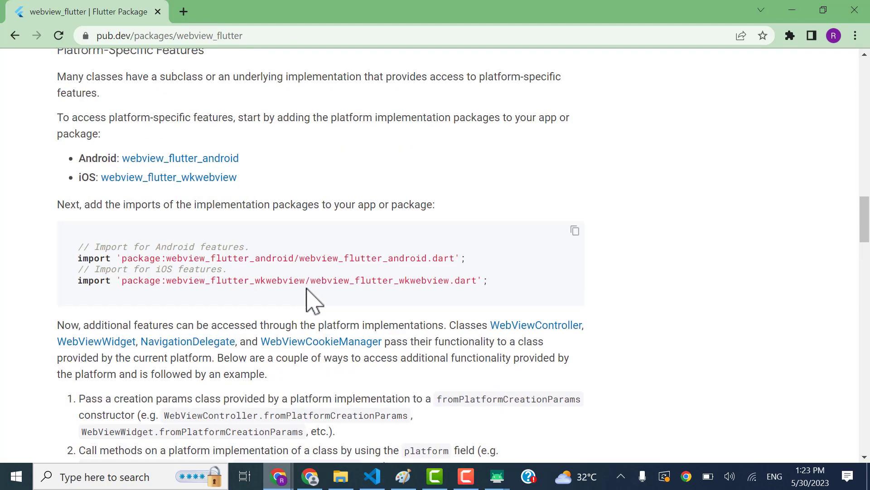
{"action": "scroll", "scroll_direction": "down", "scroll_amount": 3}
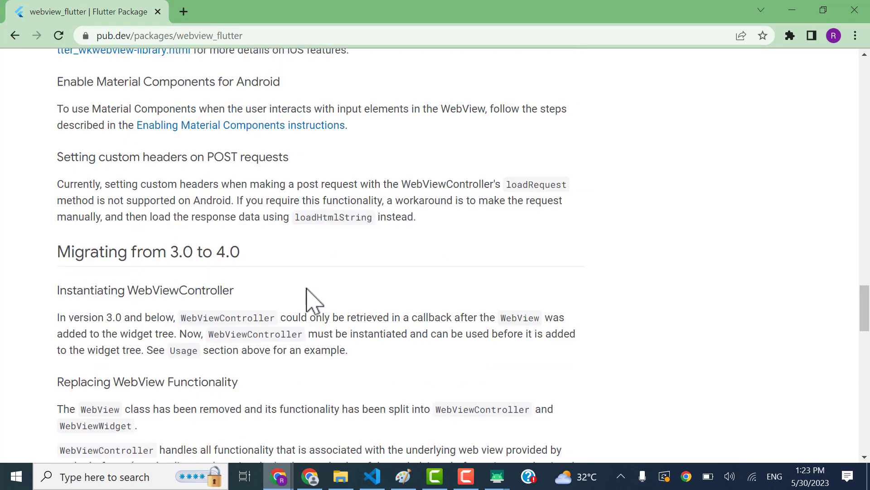
{"action": "scroll", "scroll_direction": "down", "scroll_amount": 3}
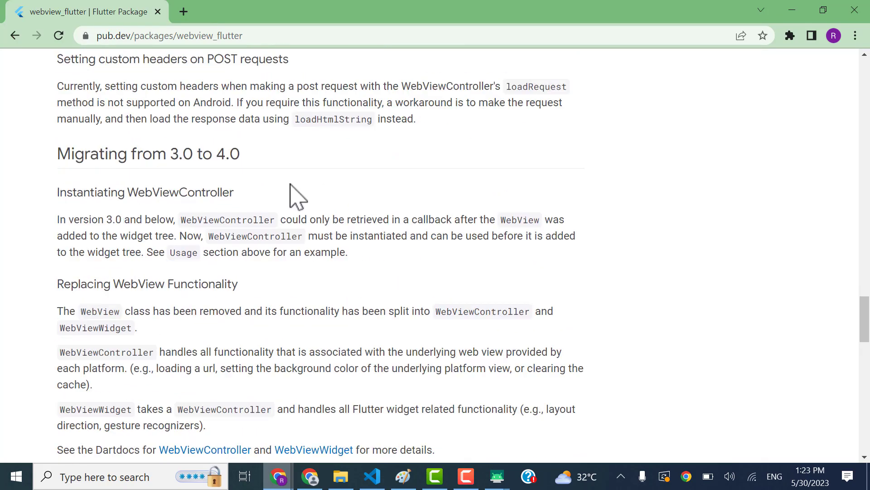
{"action": "scroll", "scroll_direction": "down", "scroll_amount": 3}
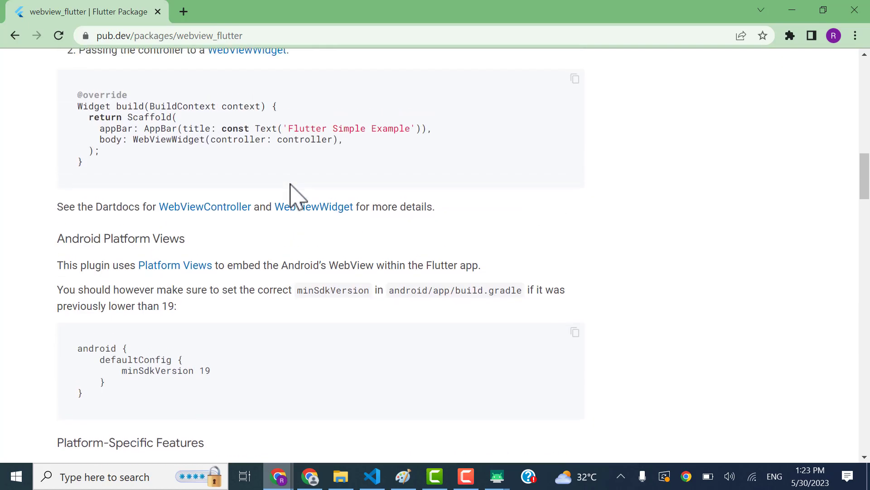
{"action": "scroll", "scroll_direction": "down", "scroll_amount": 3}
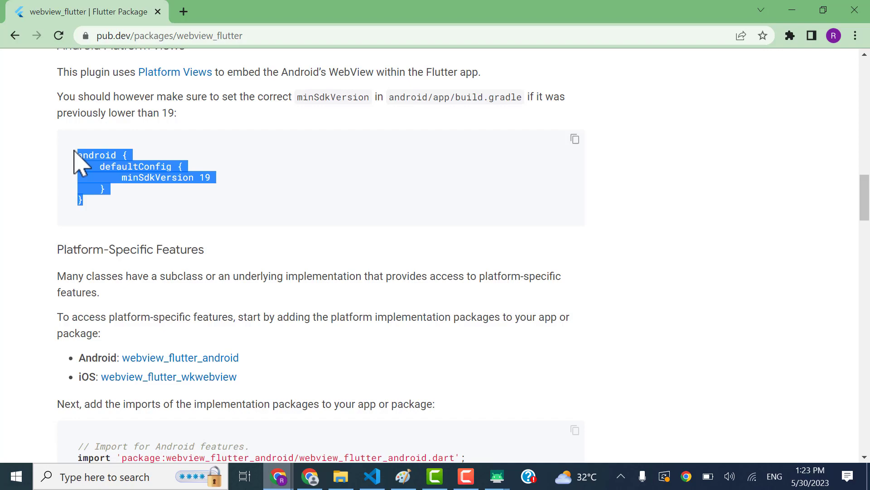
Read past the minSdkVersion snippet, then scroll back up to the page top
{"action": "left_click", "coordinate": [117, 183]}
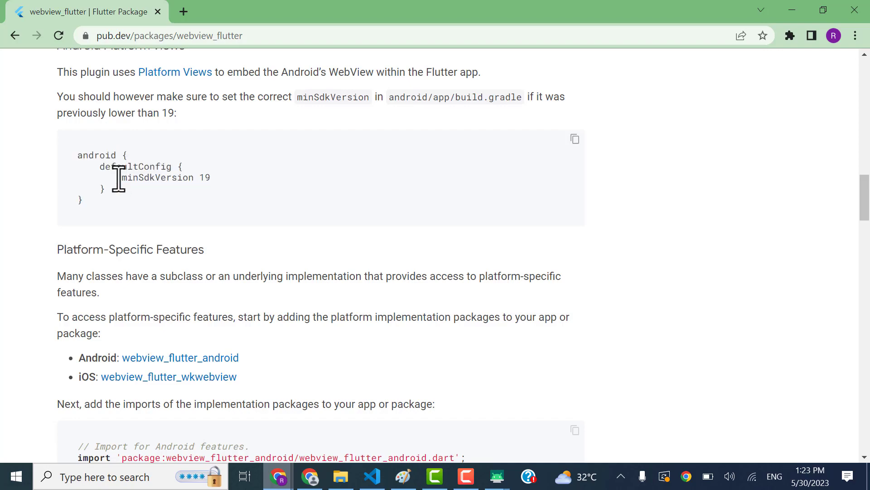
{"action": "scroll", "scroll_direction": "down", "scroll_amount": 3}
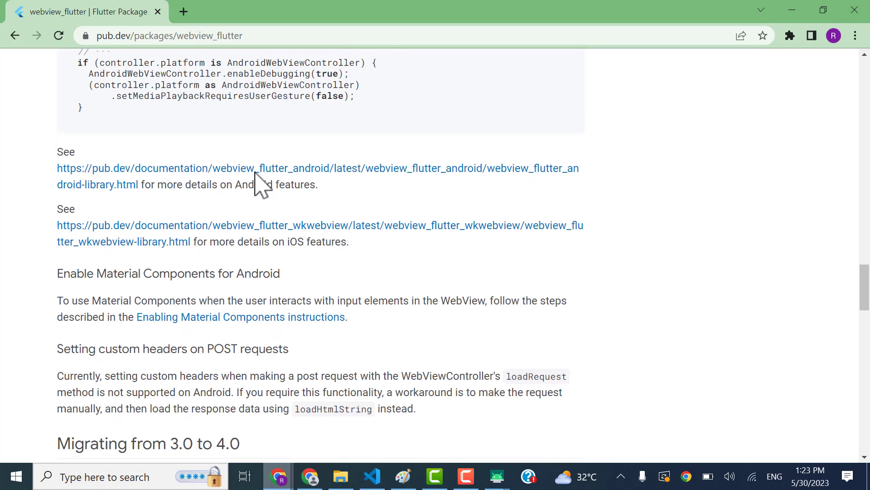
{"action": "scroll", "scroll_direction": "down", "scroll_amount": 3}
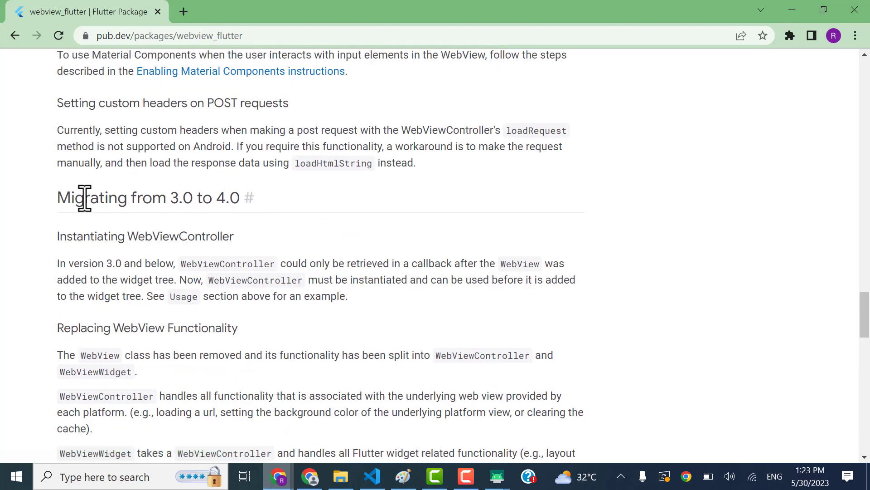
{"action": "scroll", "scroll_direction": "down", "scroll_amount": 3}
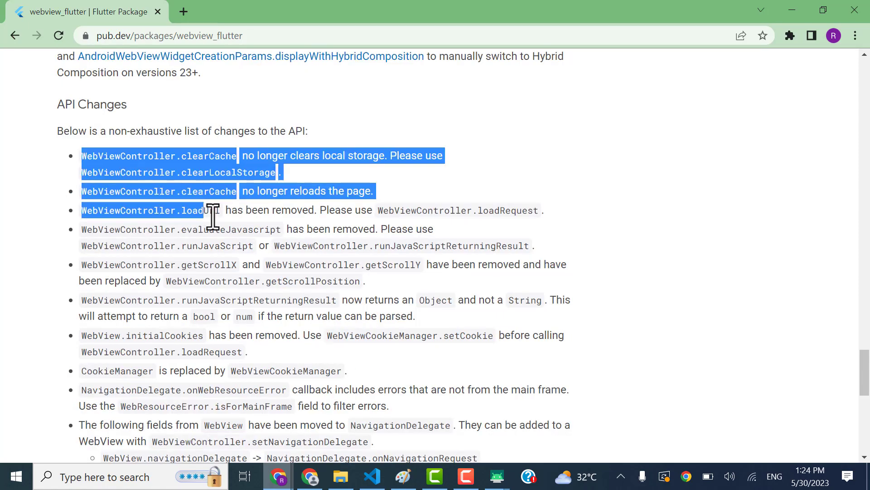
{"action": "scroll", "scroll_direction": "down", "scroll_amount": 3}
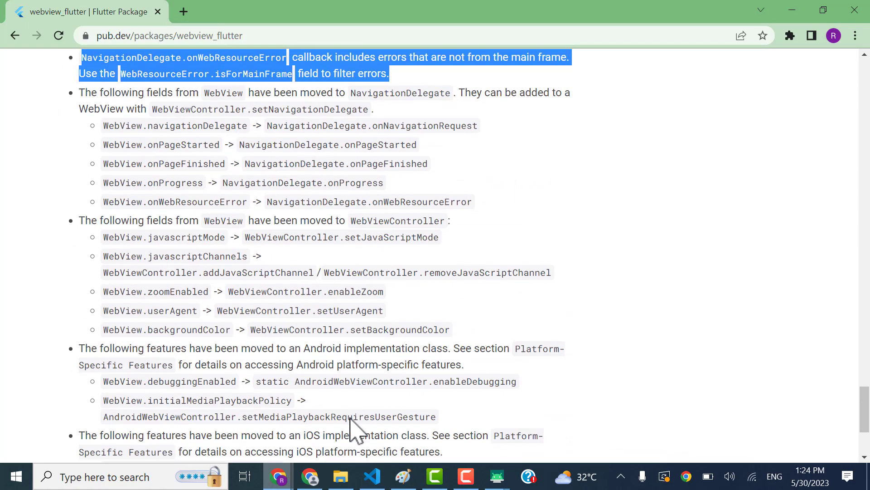
{"action": "scroll", "scroll_direction": "up", "scroll_amount": 3}
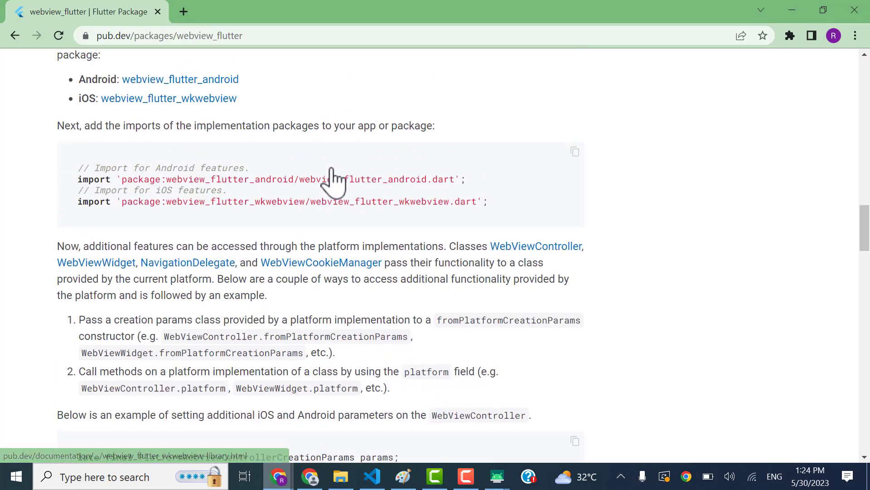
{"action": "scroll", "scroll_direction": "up", "scroll_amount": 3}
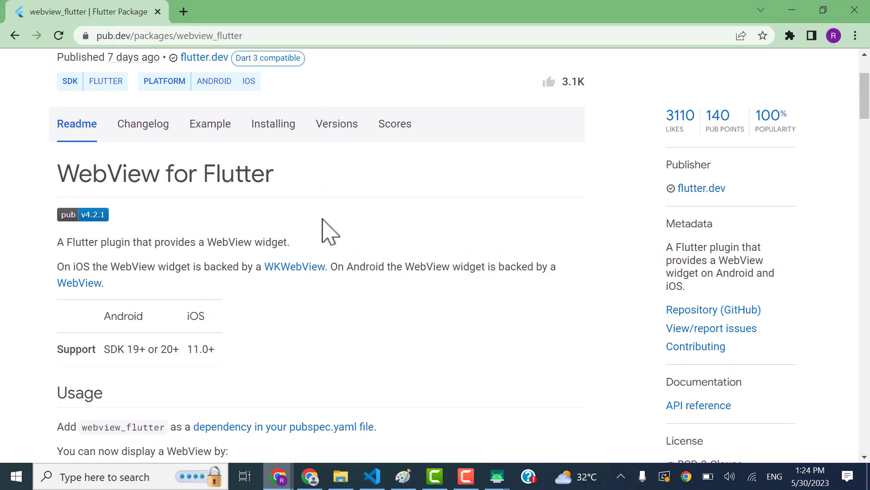
{"action": "scroll", "scroll_direction": "up", "scroll_amount": 3}
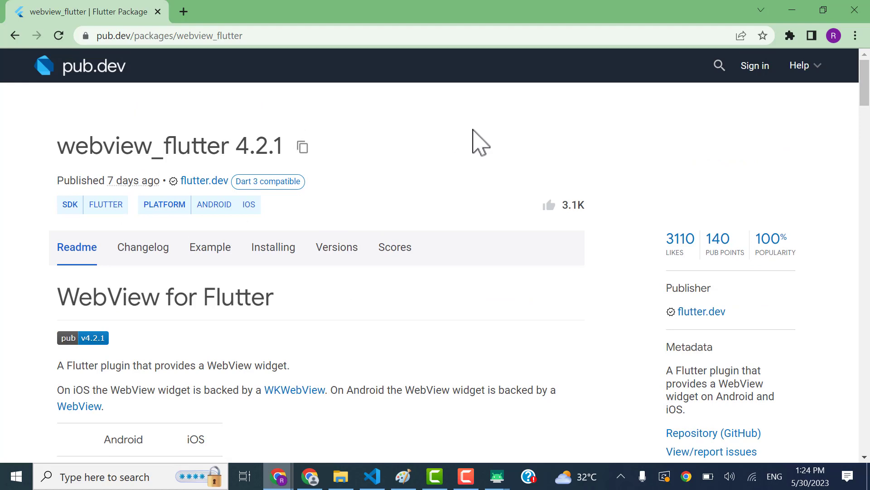
{"action": "mouse_move", "coordinate": [794, 10]}
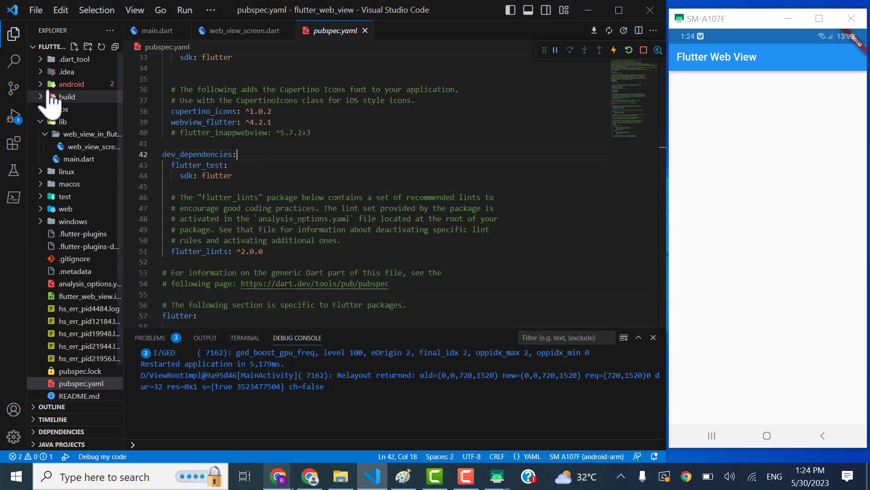
Open android/app/build.gradle and check compileSdkVersion 33 and minSdkVersion 21
{"action": "left_click", "coordinate": [71, 84]}
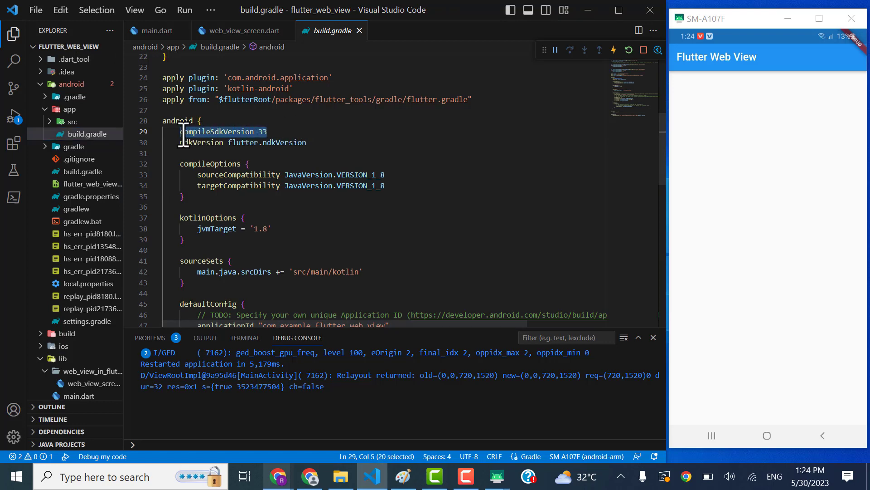
{"action": "scroll", "scroll_direction": "down", "scroll_amount": 3}
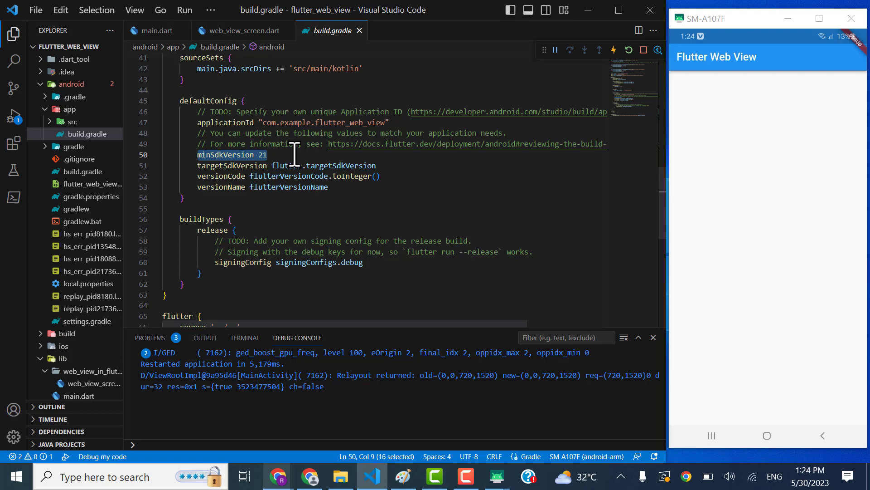
{"action": "scroll", "scroll_direction": "up", "scroll_amount": 3}
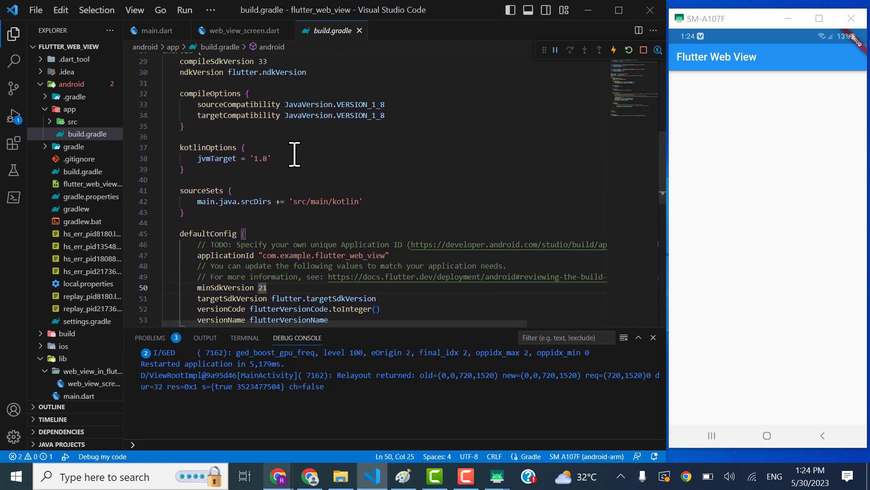
{"action": "scroll", "scroll_direction": "up", "scroll_amount": 3}
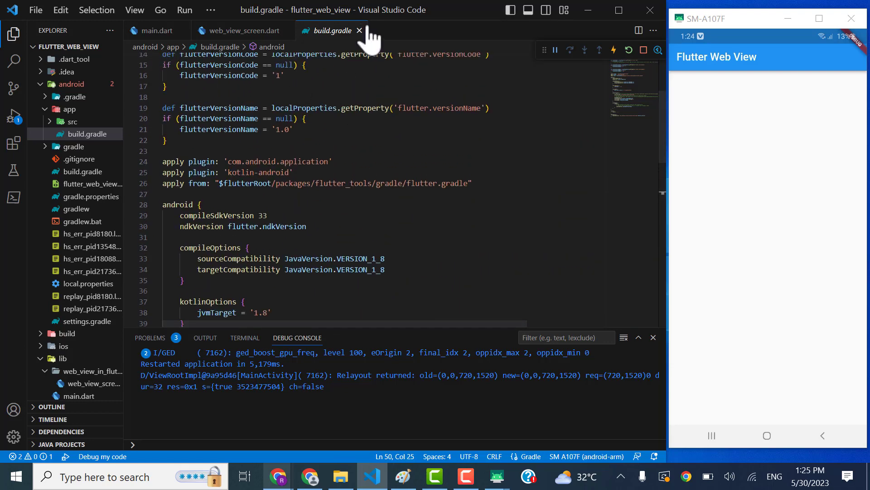
Close build.gradle and declare WebViewController controller = WebViewController() in the state class
{"action": "left_click", "coordinate": [241, 30]}
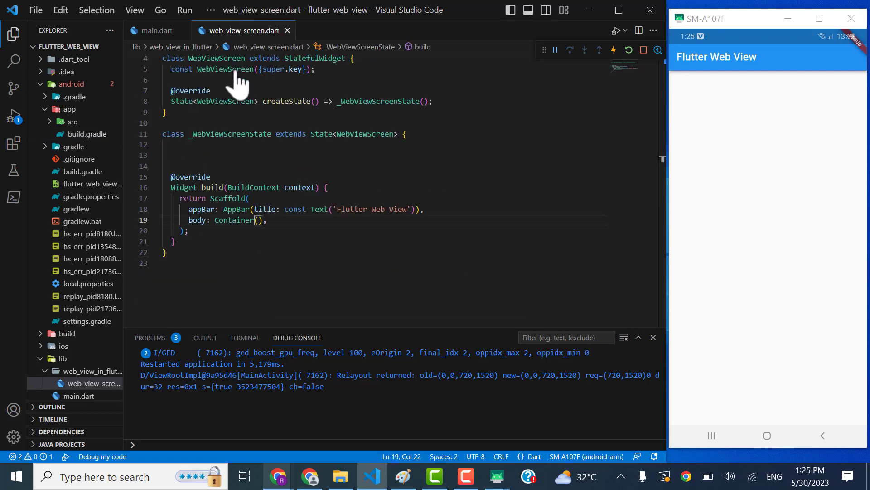
{"action": "left_click", "coordinate": [407, 133]}
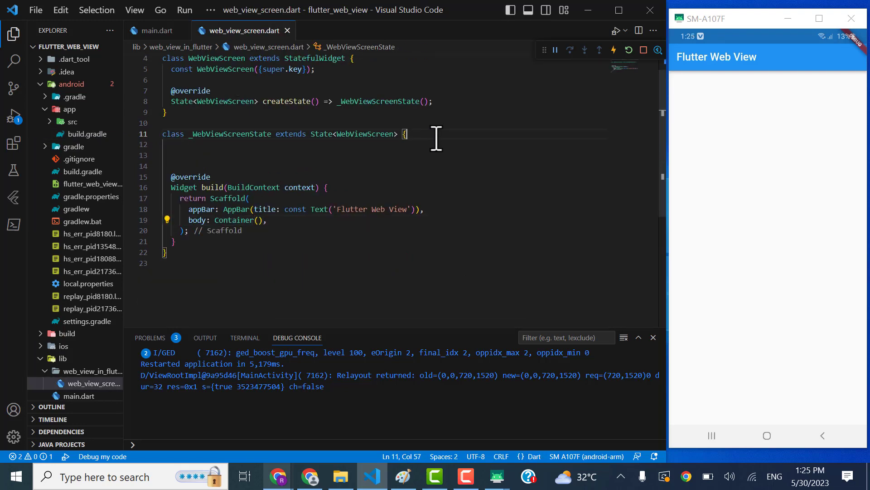
{"action": "key", "text": "Enter"}
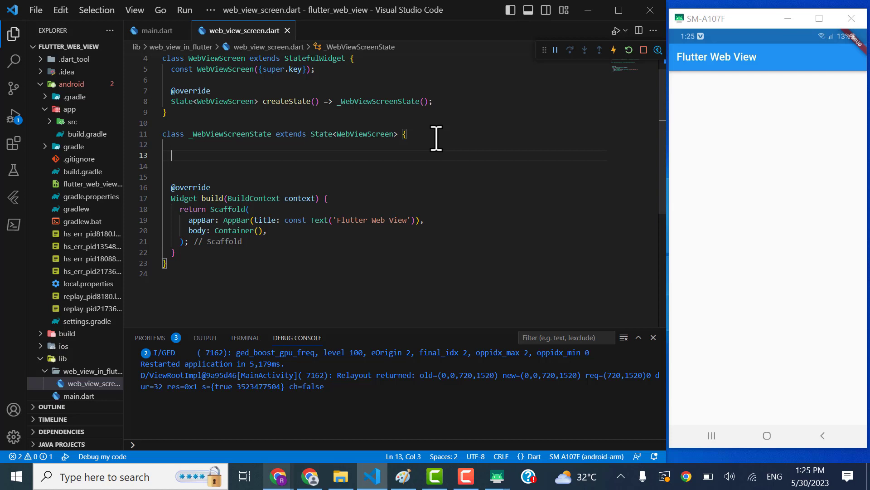
{"action": "type", "text": "WebVie"}
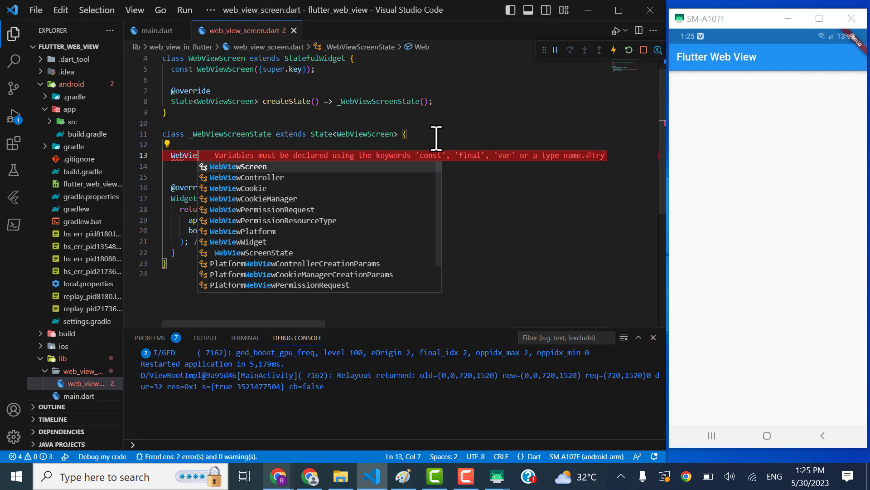
{"action": "left_click", "coordinate": [246, 178]}
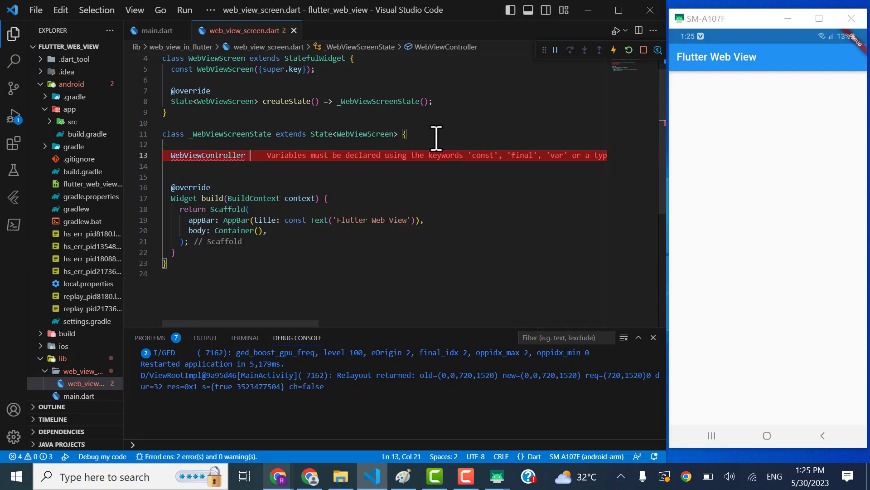
{"action": "type", "text": "controller ="}
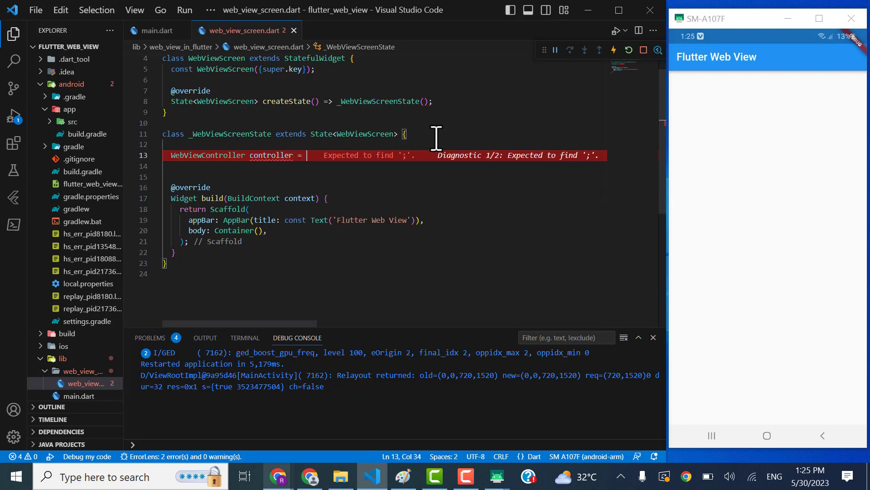
{"action": "type", "text": "WebViewController("}
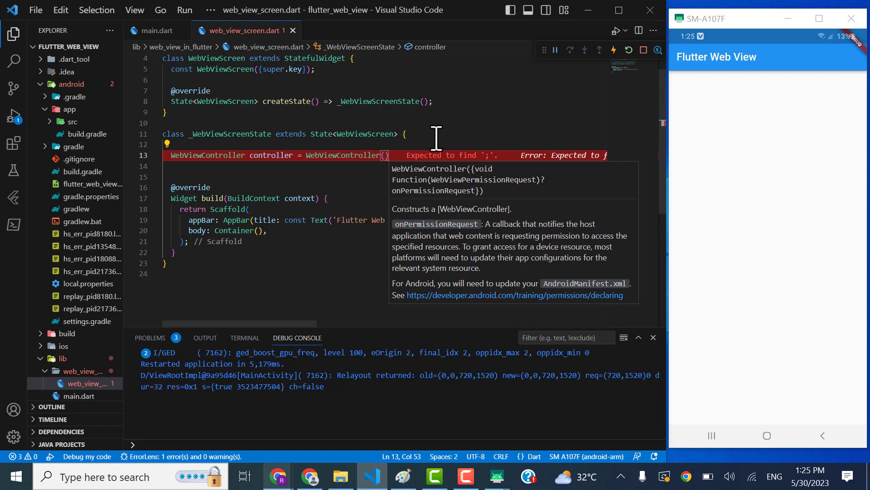
{"action": "left_click", "coordinate": [278, 165]}
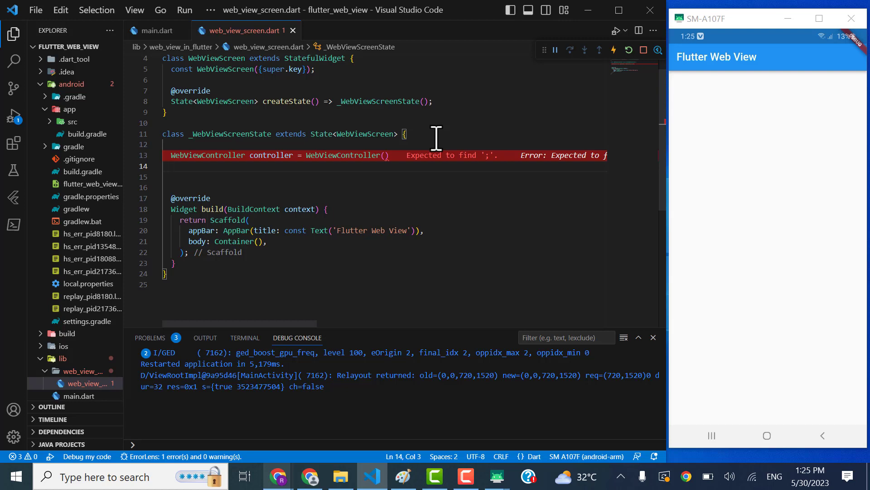
{"action": "type", "text": ".."}
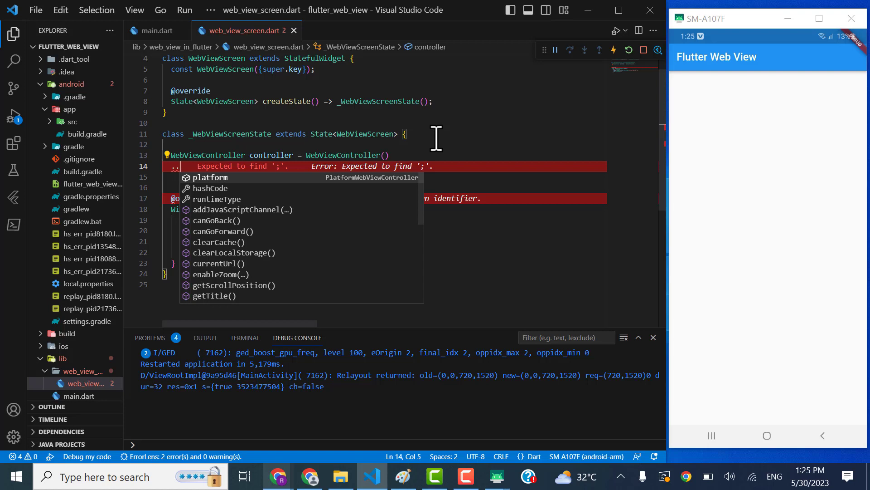
{"action": "type", "text": "loadRequest(Uri.parse(''));"}
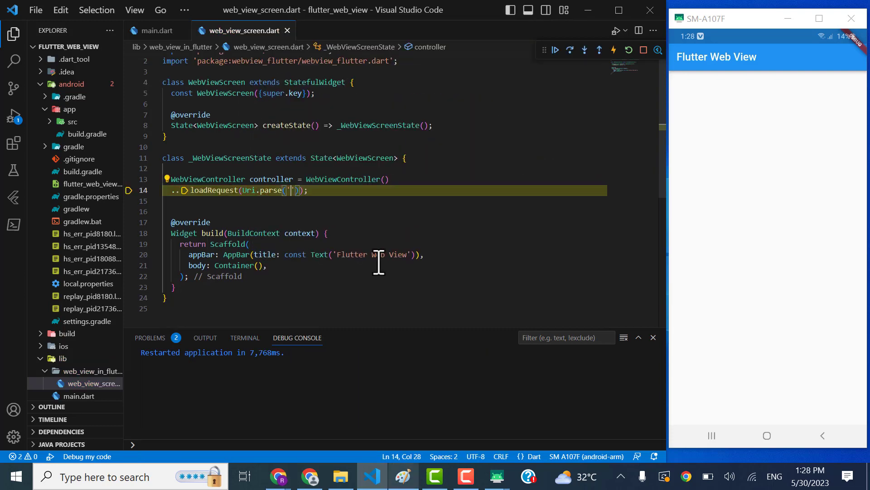
{"action": "type", "text": "https:"}
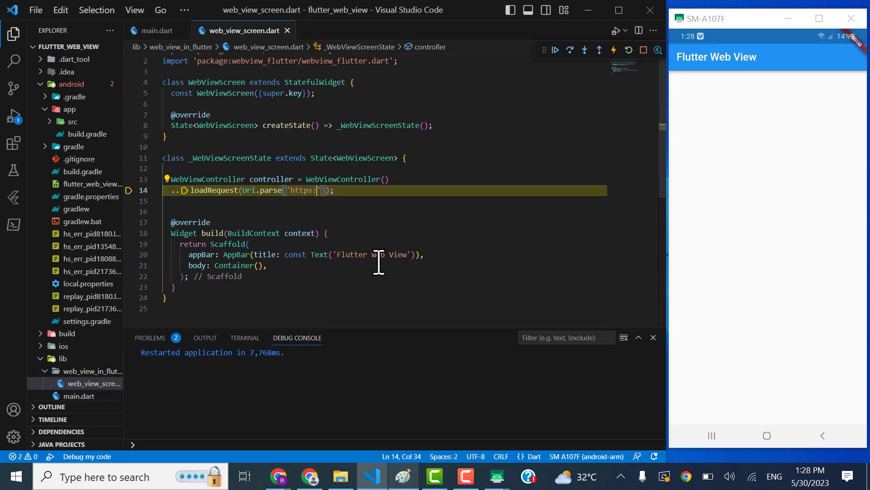
{"action": "type", "text": "//"}
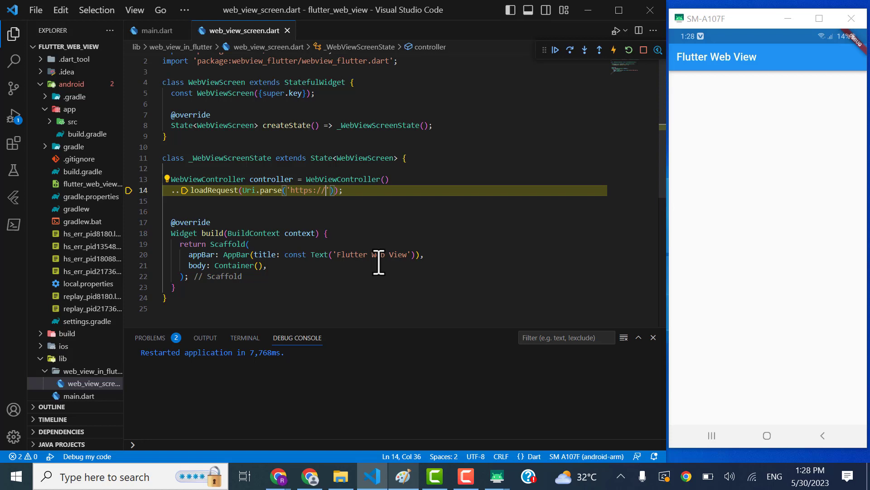
{"action": "type", "text": "www."}
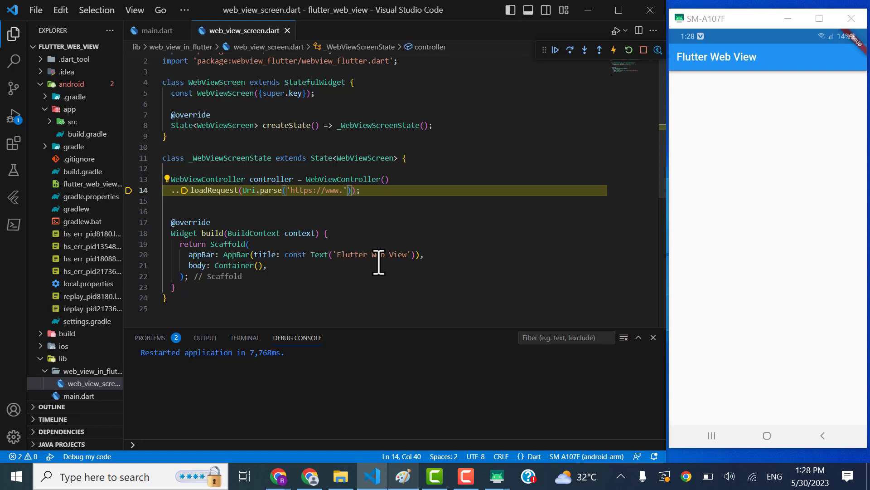
{"action": "type", "text": "google.com"}
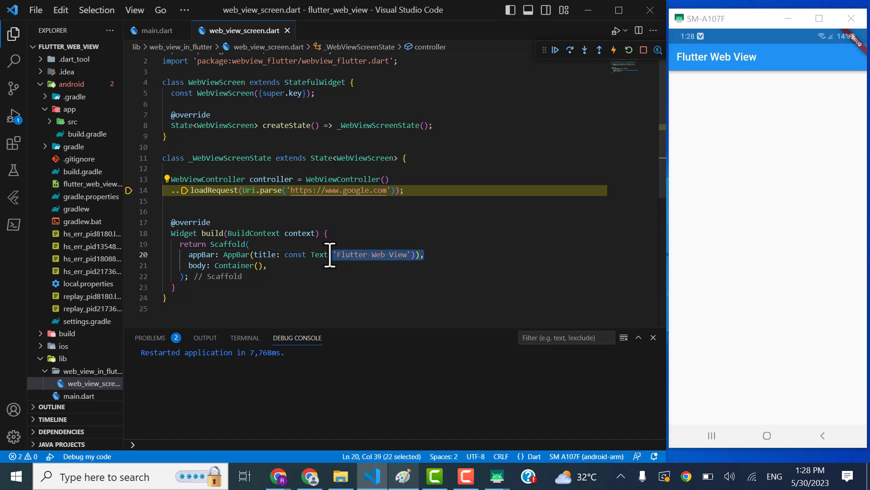
Replace the body's Container with WebViewWidget(controller: controller)
{"action": "left_click", "coordinate": [252, 265]}
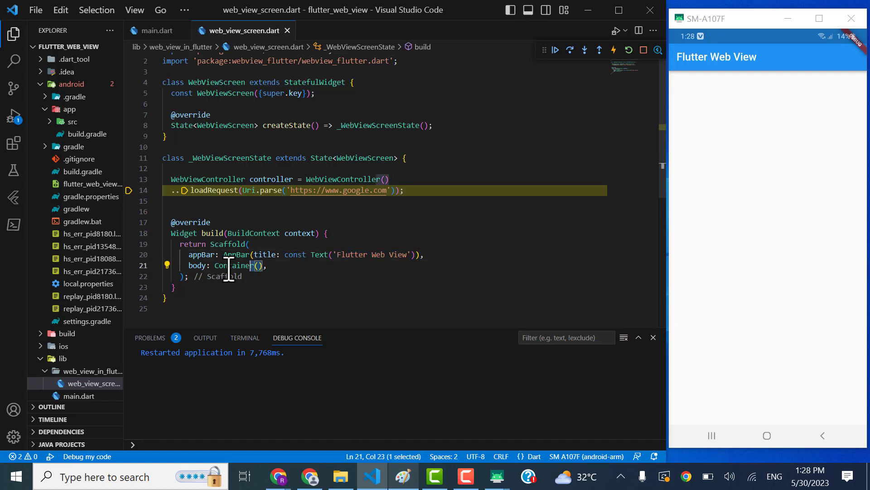
{"action": "double_click", "coordinate": [236, 265]}
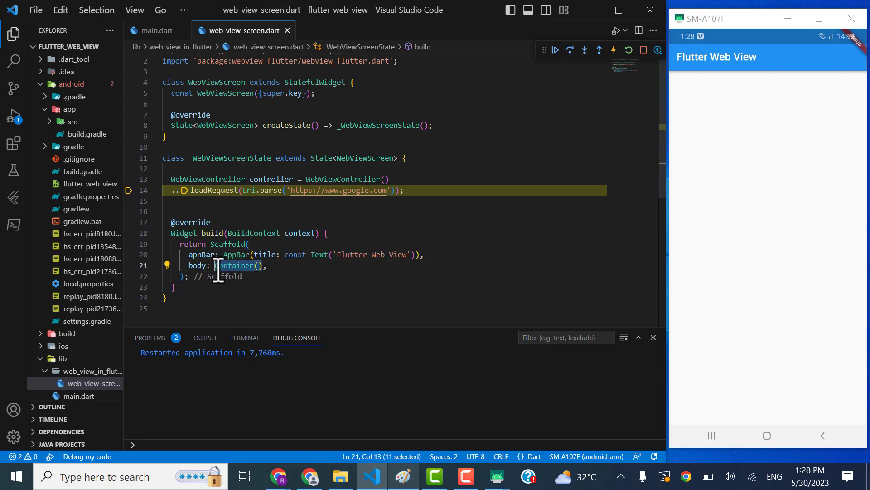
{"action": "type", "text": "WEbV"}
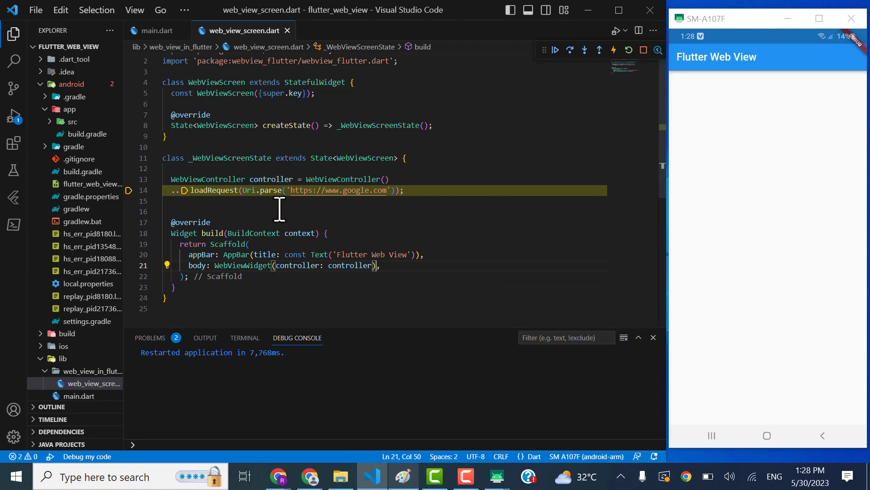
{"action": "mouse_move", "coordinate": [628, 50]}
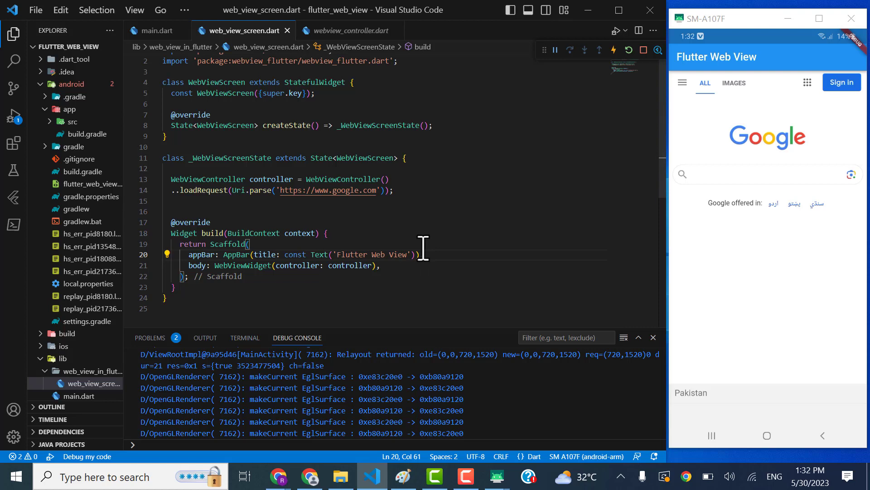
{"action": "mouse_move", "coordinate": [381, 195]}
{"action": "type", "text": "pub"}
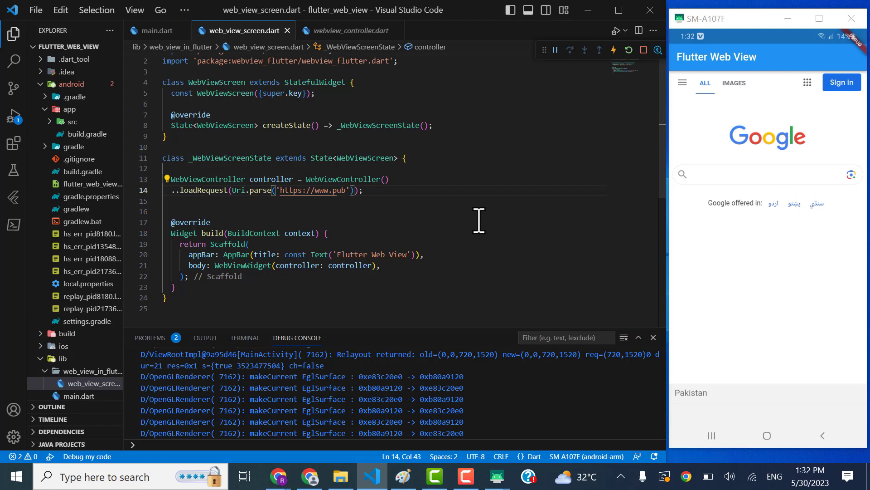
{"action": "type", "text": ".dev"}
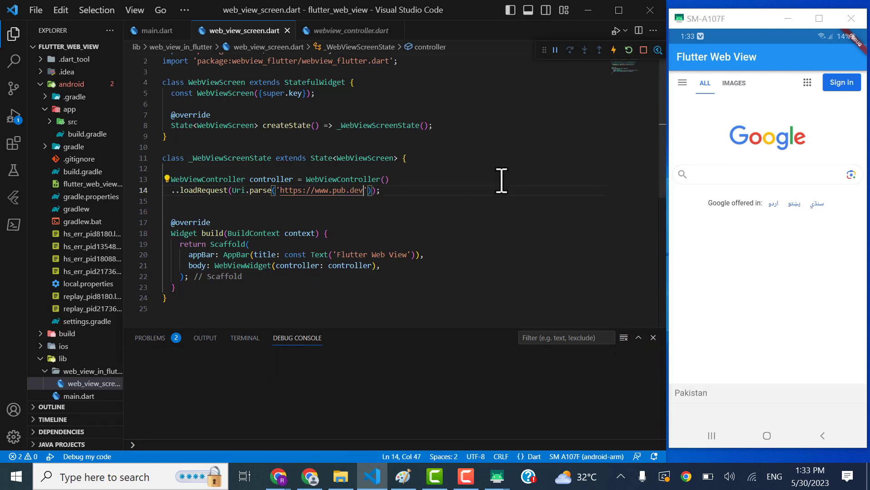
{"action": "left_click", "coordinate": [628, 50]}
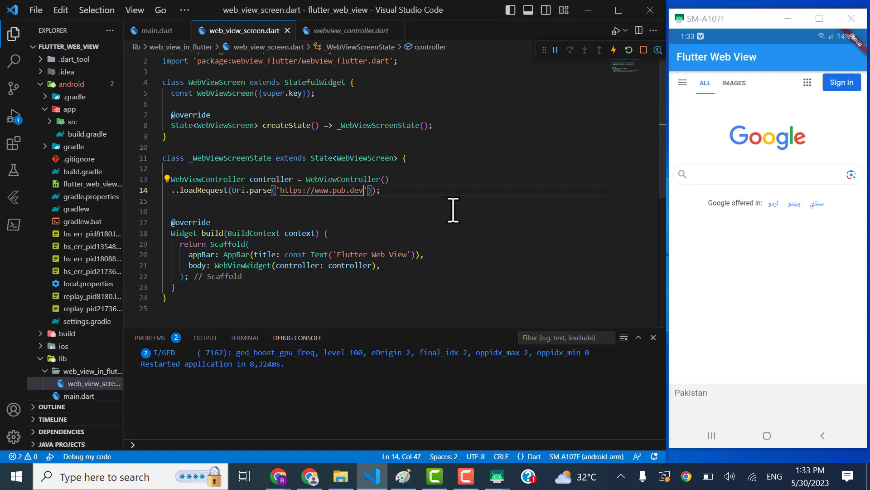
{"action": "left_click", "coordinate": [389, 179]}
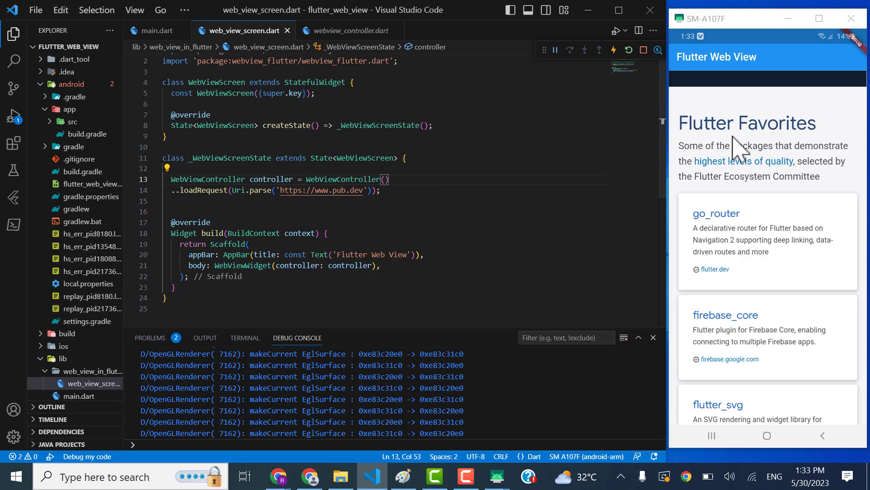
{"action": "scroll", "scroll_direction": "up", "scroll_amount": 3}
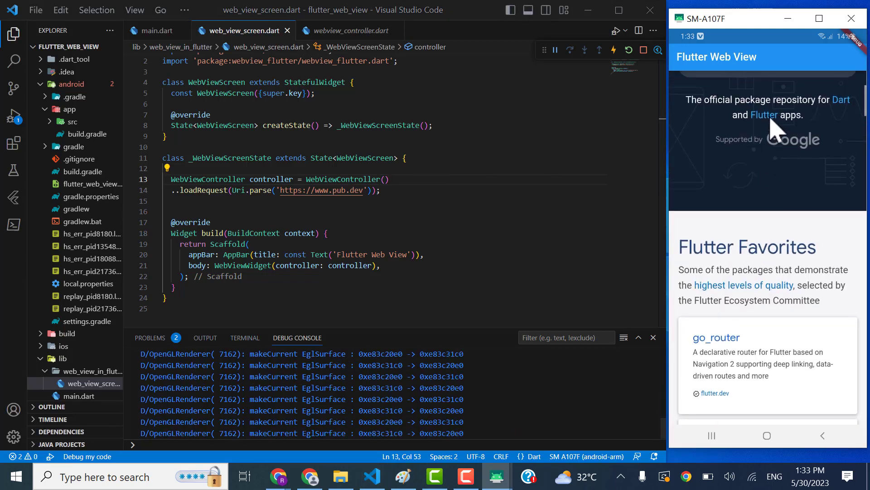
{"action": "scroll", "scroll_direction": "up", "scroll_amount": 3}
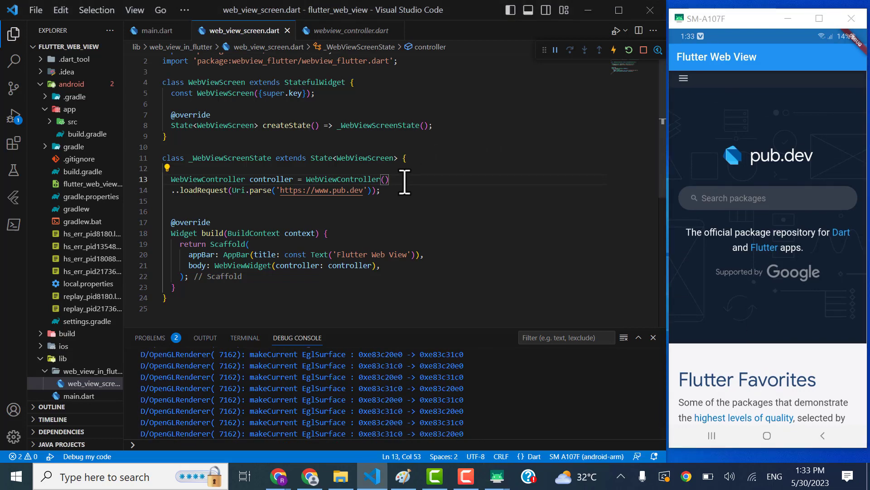
Chain ..setNavigationDelegate(NavigationDelegate(...)) onto the controller and begin an onProgress callback
{"action": "key", "text": "enter"}
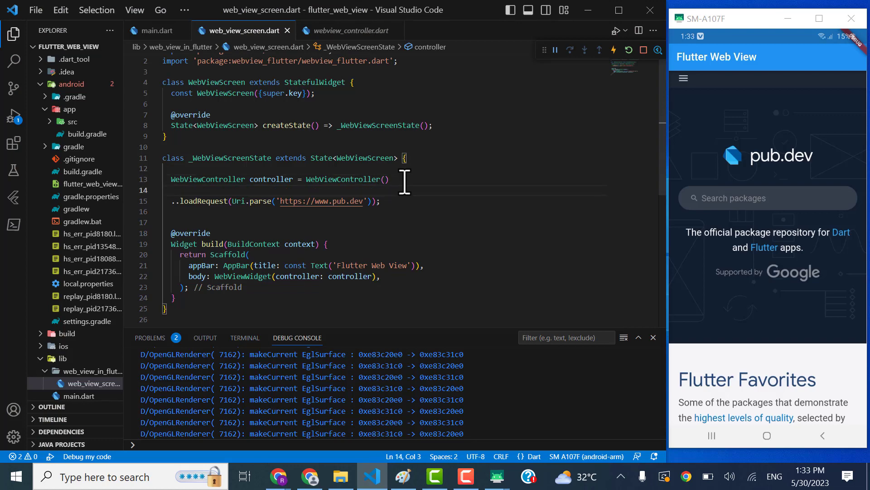
{"action": "type", "text": ".."}
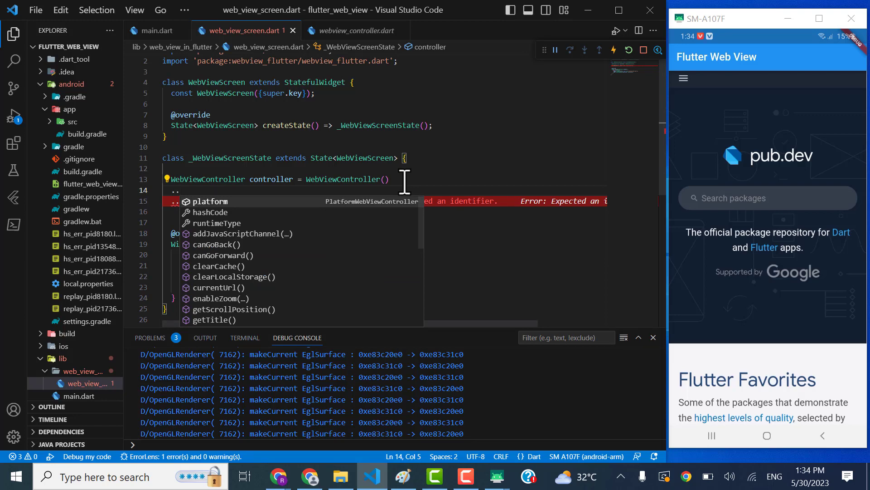
{"action": "type", "text": "g"}
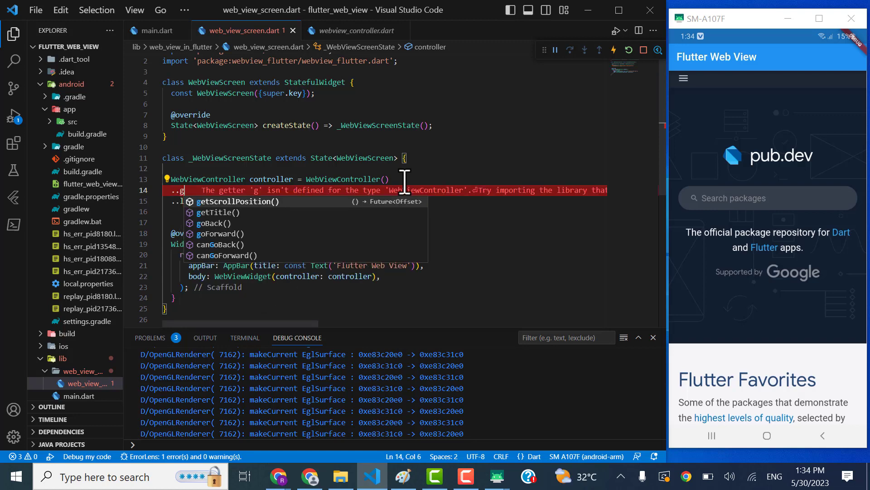
{"action": "type", "text": "na"}
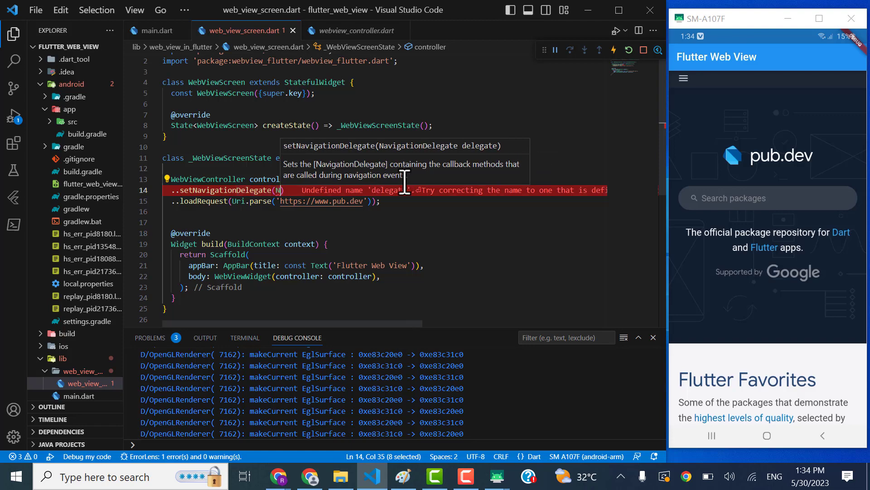
{"action": "type", "text": "avigationDelegate("}
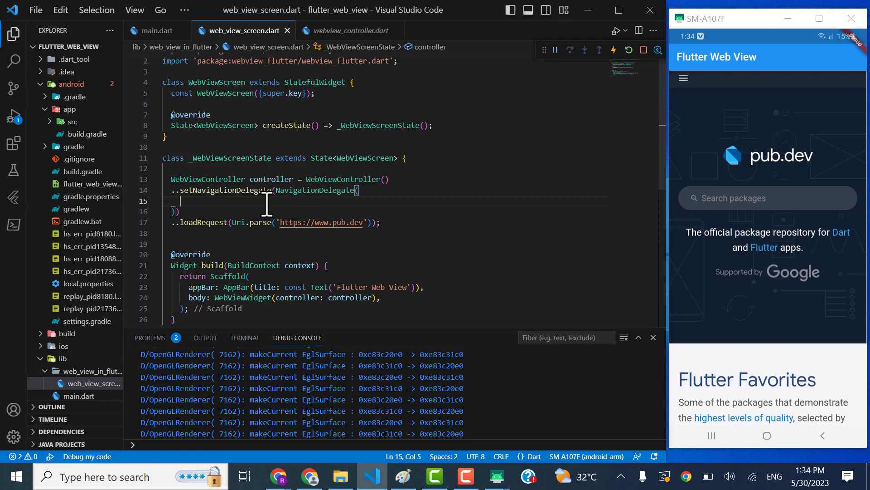
{"action": "mouse_move", "coordinate": [236, 203]}
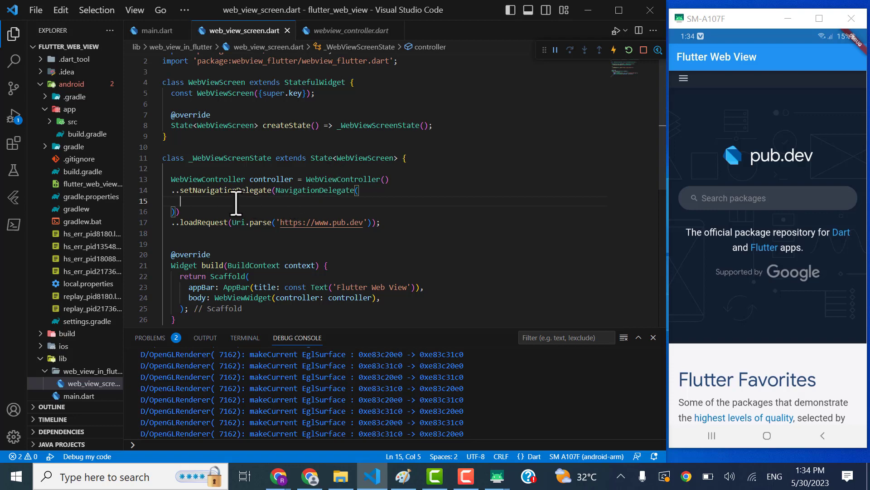
{"action": "type", "text": "onProgress: (int"}
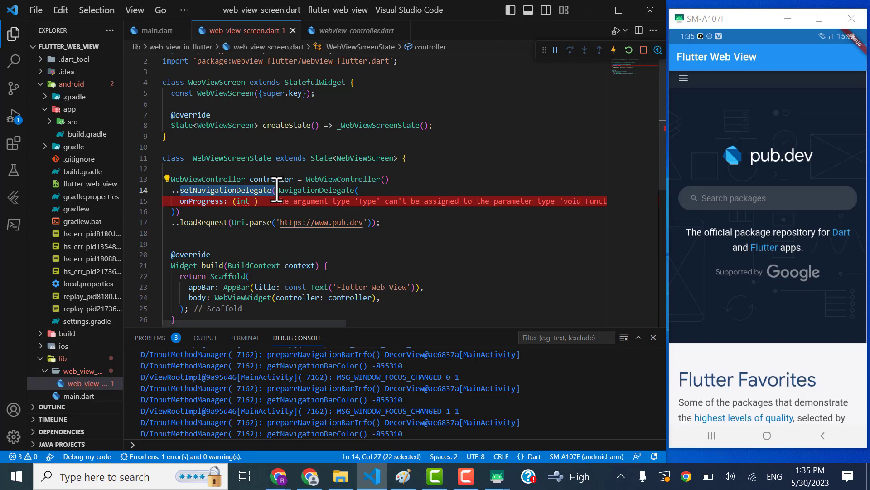
Complete onProgress: (int progress){}, add an empty onWebResourceError: (error) {}, and start typing onNavigationRequest
{"action": "left_click", "coordinate": [249, 201]}
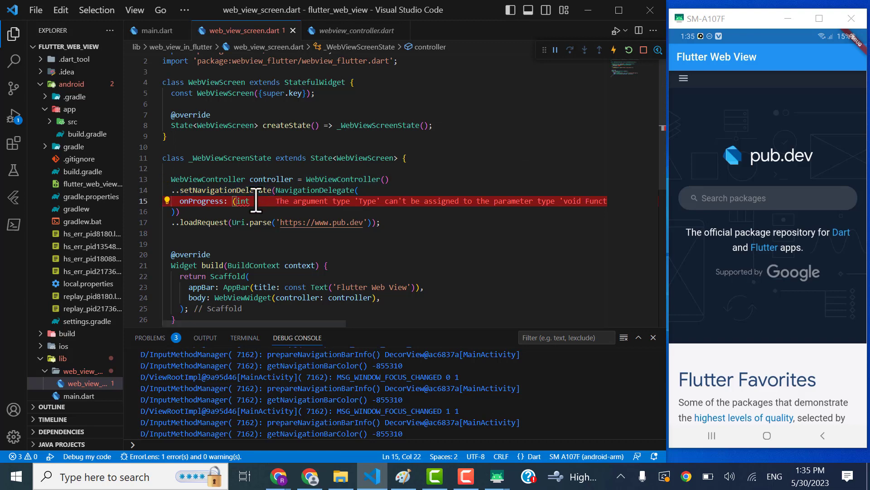
{"action": "mouse_move", "coordinate": [243, 201]}
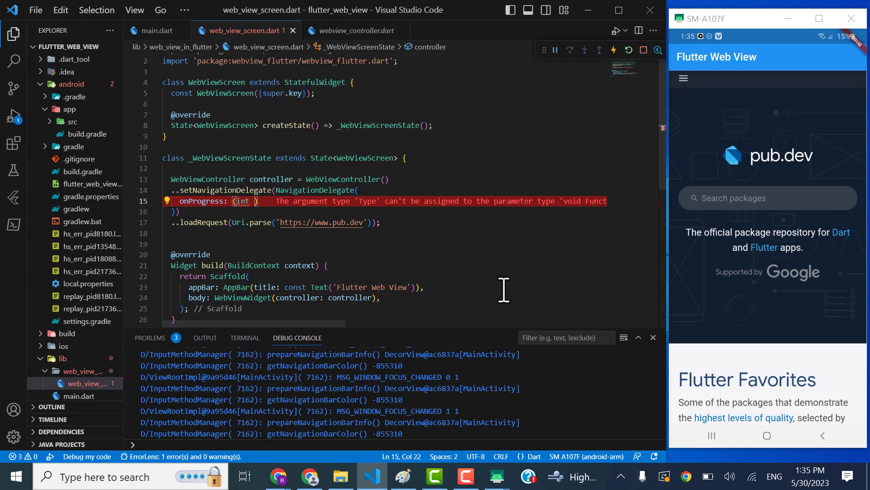
{"action": "type", "text": "progress"}
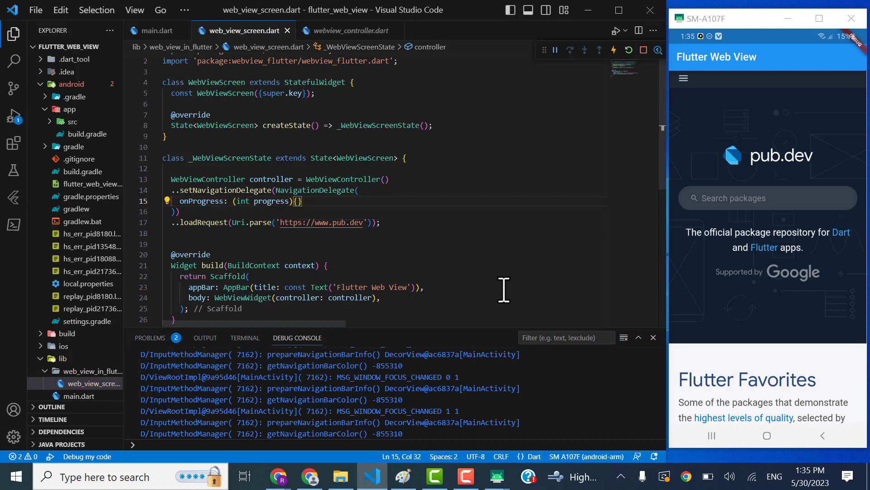
{"action": "type", "text": ","}
{"action": "type", "text": "o"}
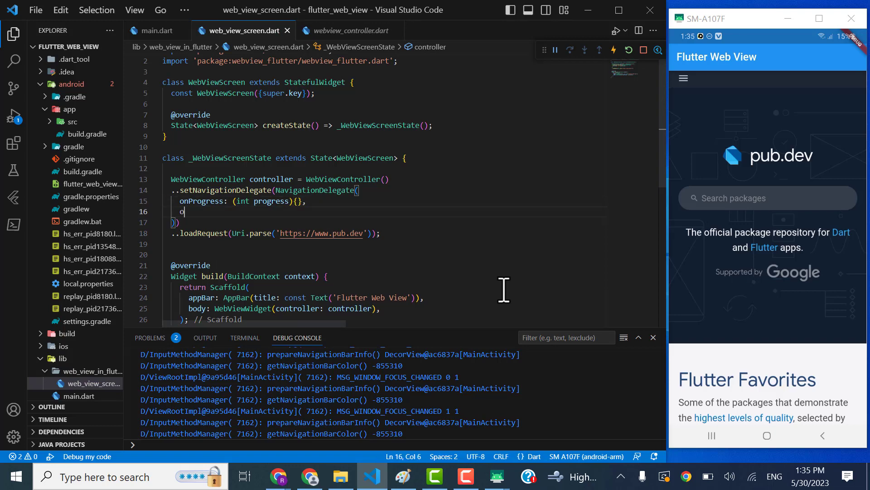
{"action": "type", "text": "nWebResourceError: (error) {"}
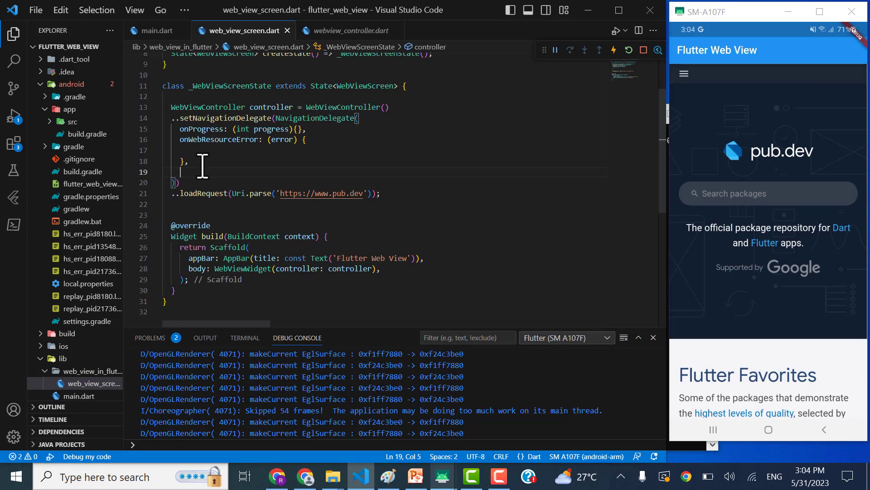
{"action": "type", "text": "onNavigationRequest:"}
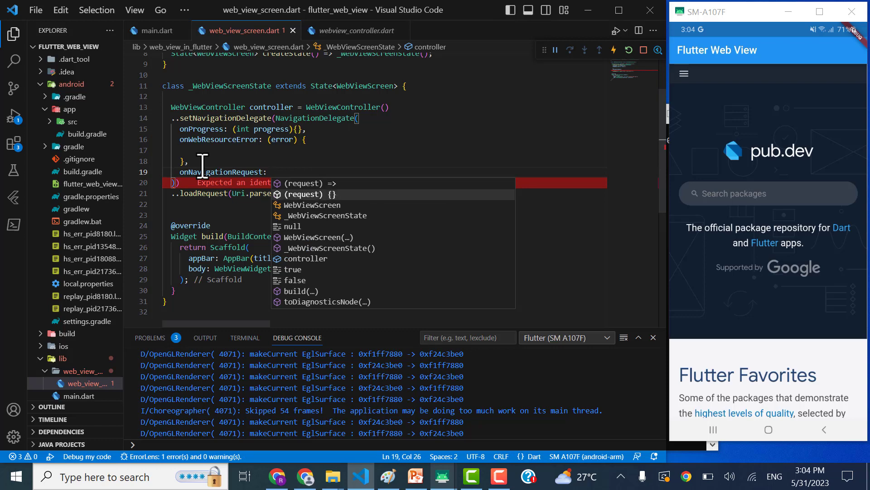
{"action": "left_click", "coordinate": [306, 194]}
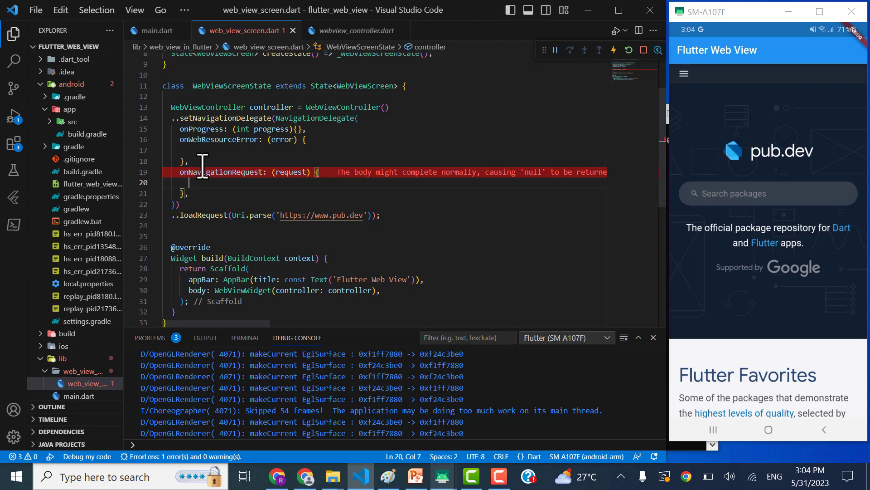
{"action": "type", "text": "if(request"}
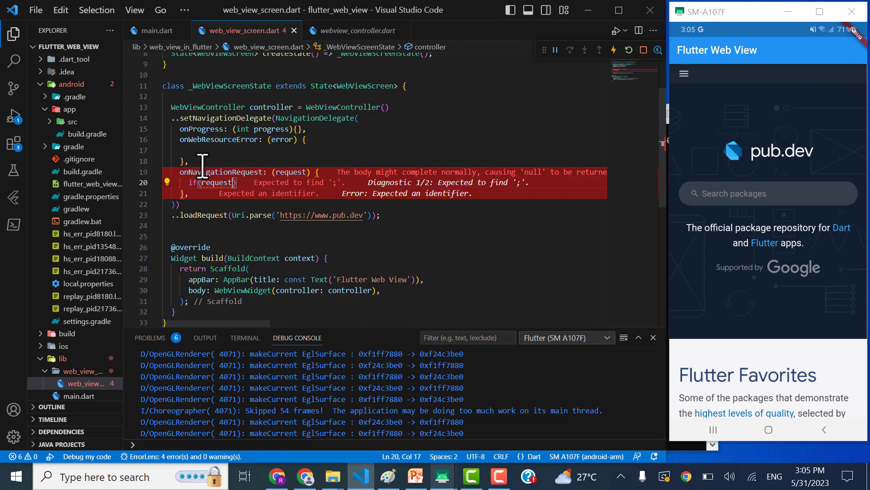
{"action": "type", "text": ".url."}
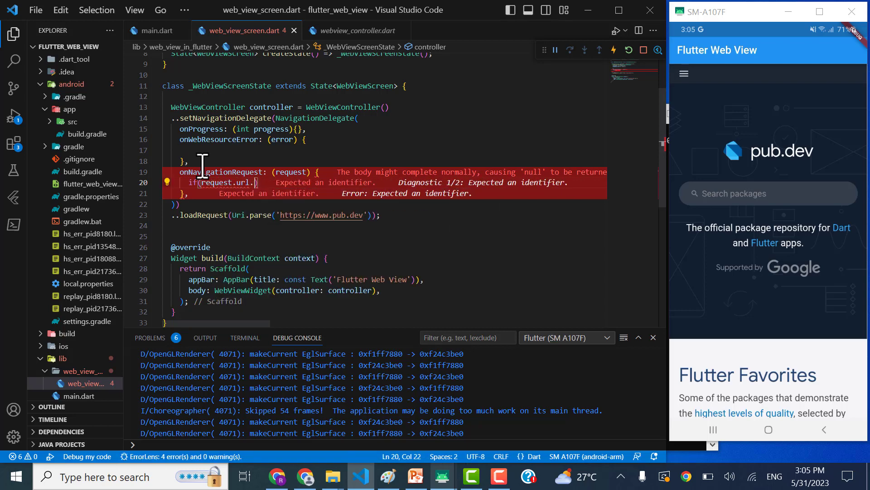
{"action": "type", "text": "."}
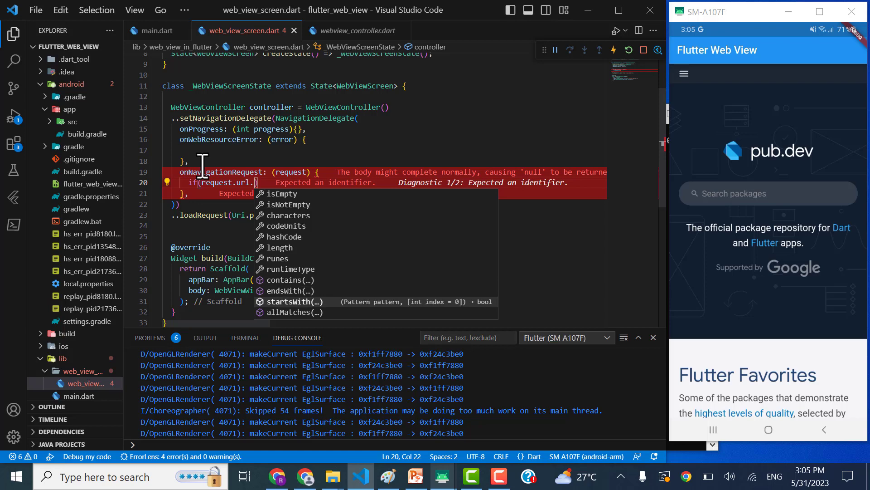
{"action": "left_click", "coordinate": [294, 301]}
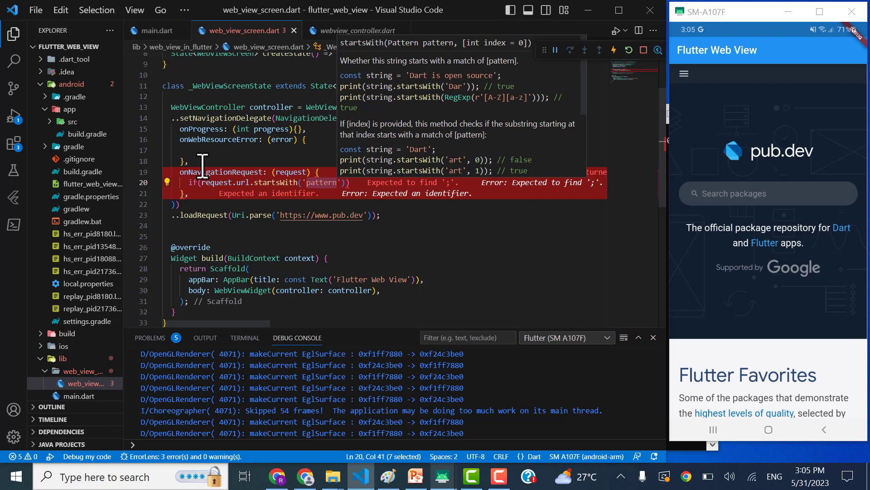
{"action": "type", "text": "www.google.com"}
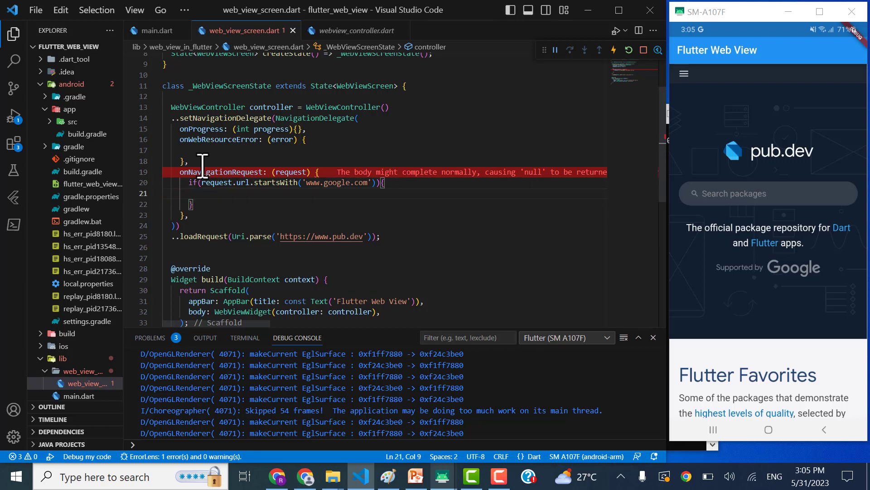
{"action": "type", "text": "return"}
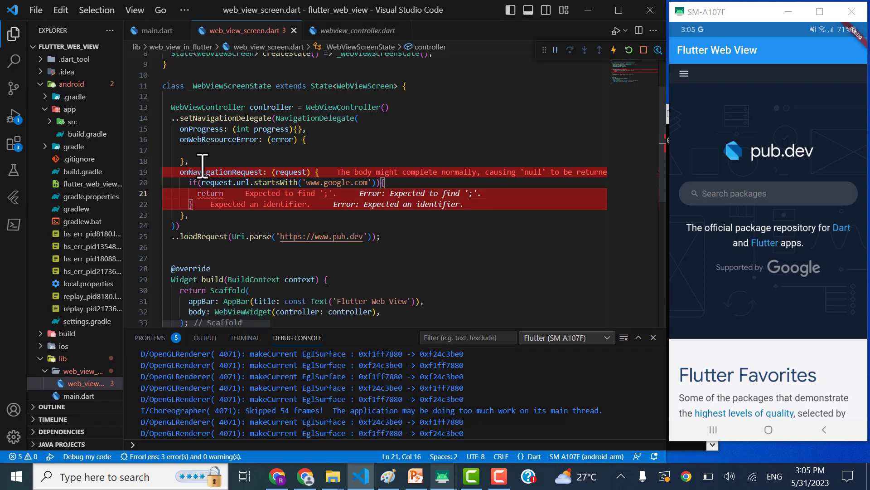
{"action": "type", "text": "NavigationDecision"}
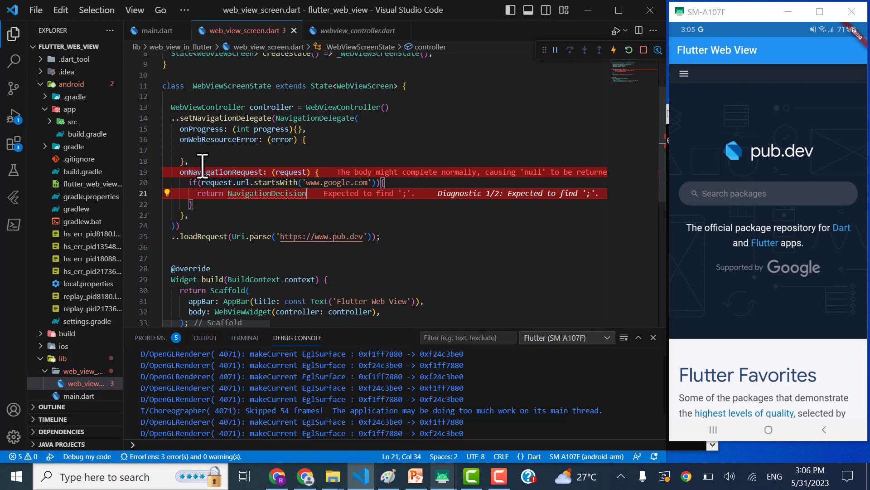
{"action": "type", "text": ".prevent"}
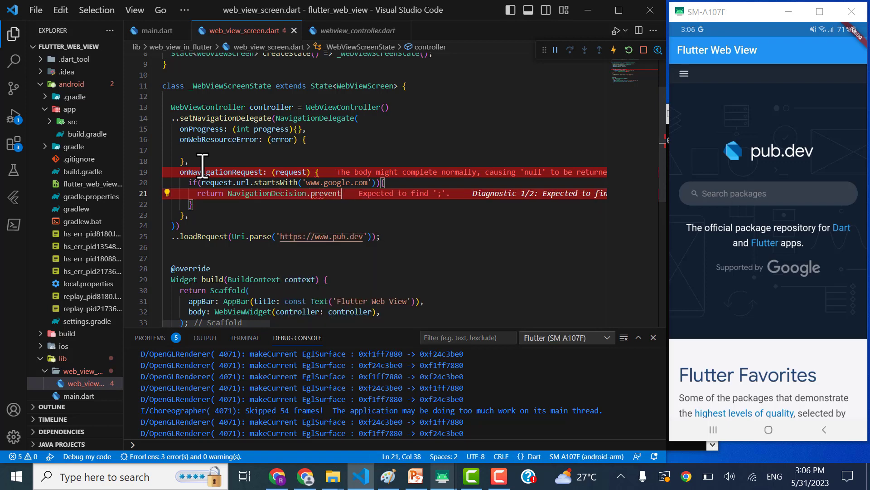
{"action": "type", "text": ";"}
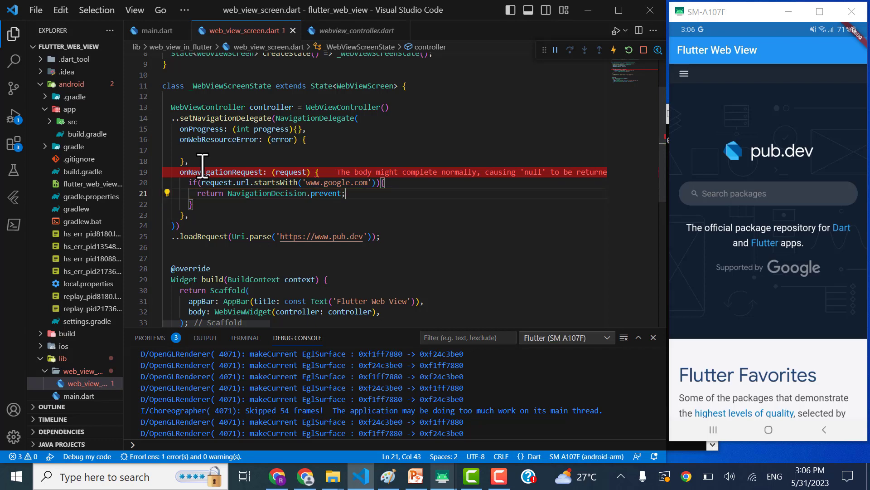
{"action": "mouse_move", "coordinate": [258, 207]}
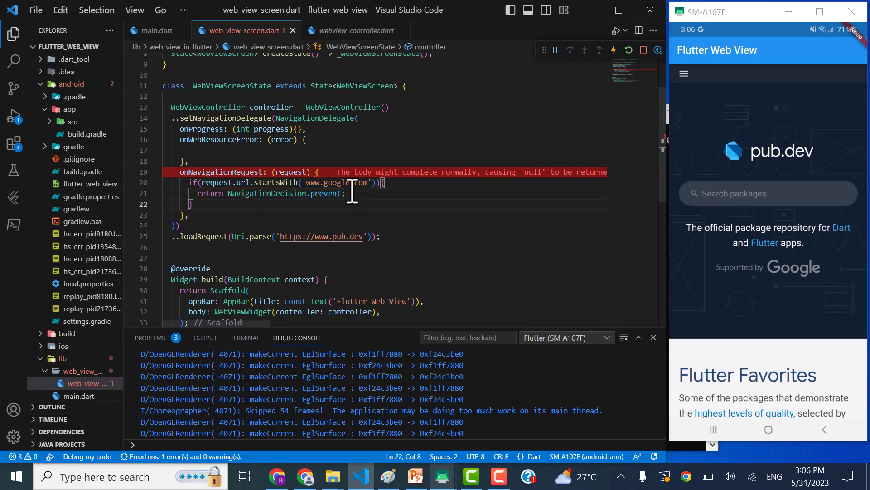
{"action": "mouse_move", "coordinate": [250, 182]}
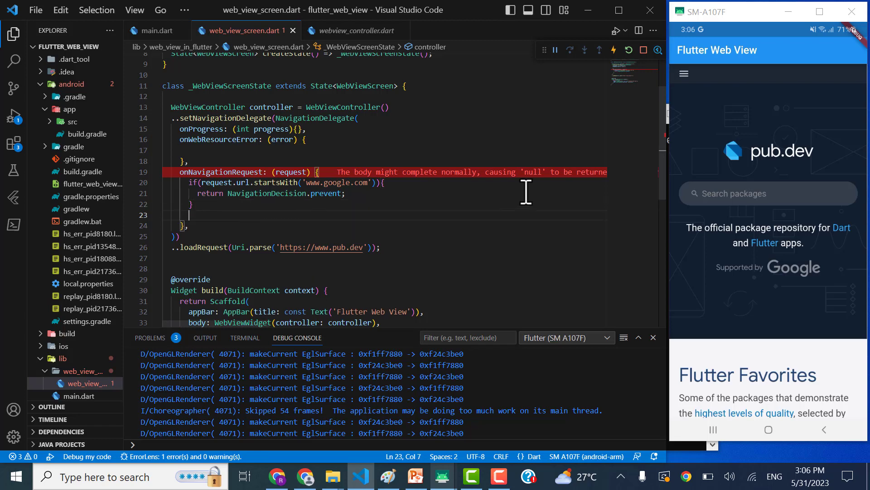
{"action": "mouse_move", "coordinate": [297, 170]}
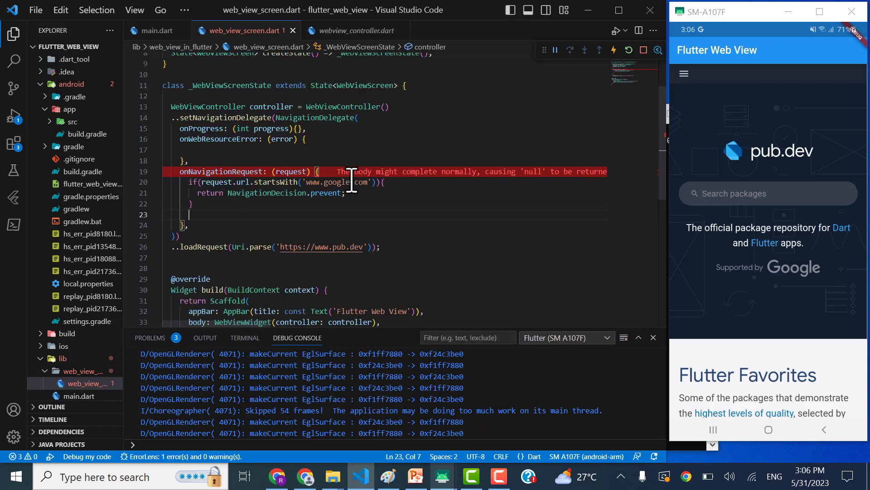
{"action": "mouse_move", "coordinate": [594, 279]}
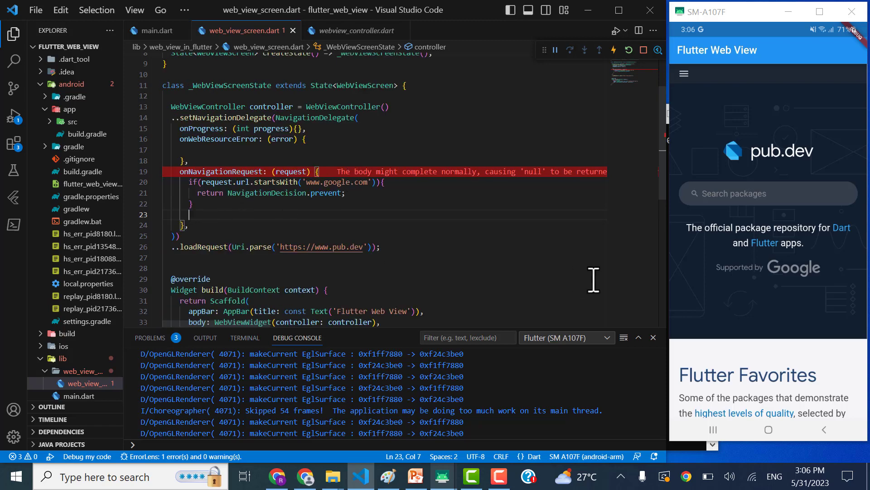
Add return NavigationDecision.navigate; after the if block and hot-restart the app
{"action": "type", "text": "return"}
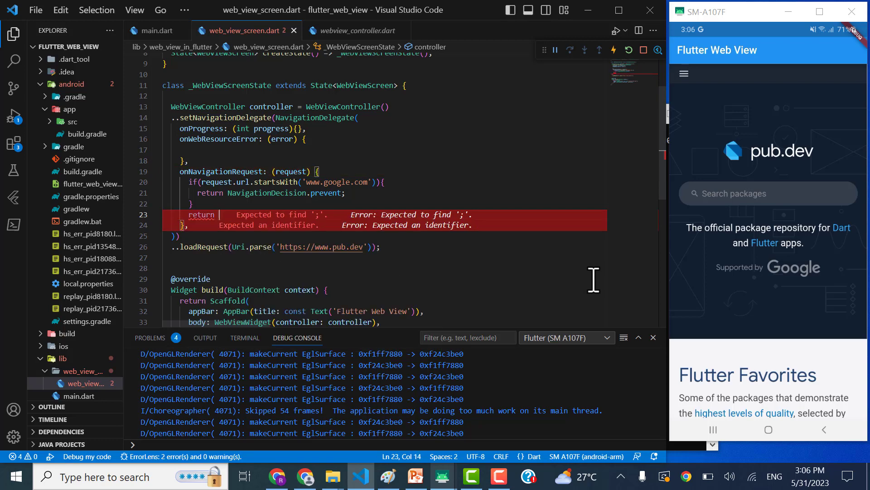
{"action": "type", "text": "NavigationDec"}
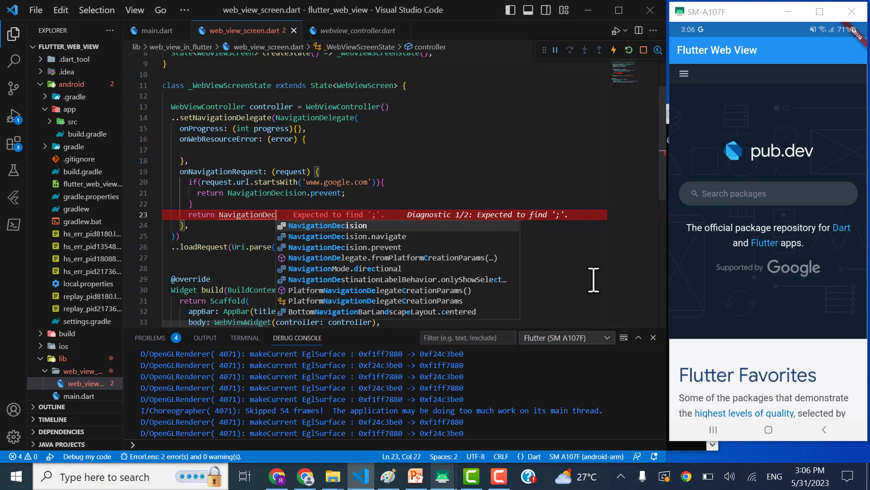
{"action": "left_click", "coordinate": [344, 236]}
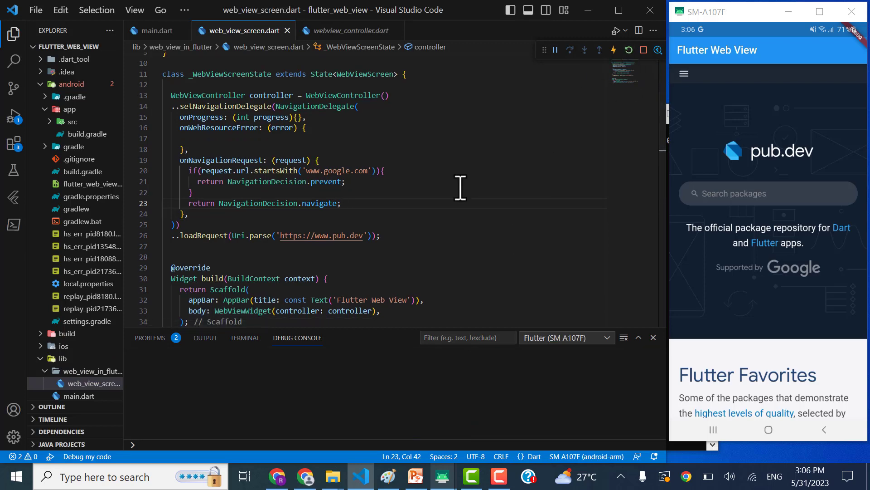
{"action": "left_click", "coordinate": [628, 50]}
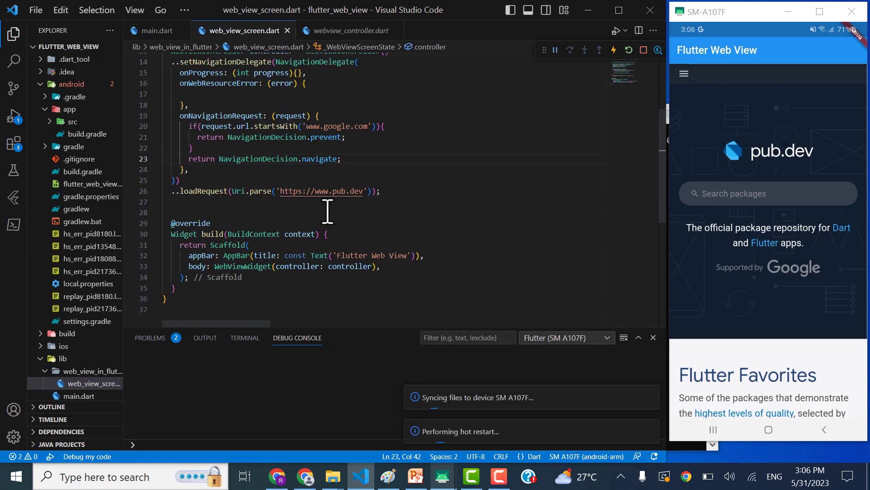
{"action": "mouse_move", "coordinate": [320, 301]}
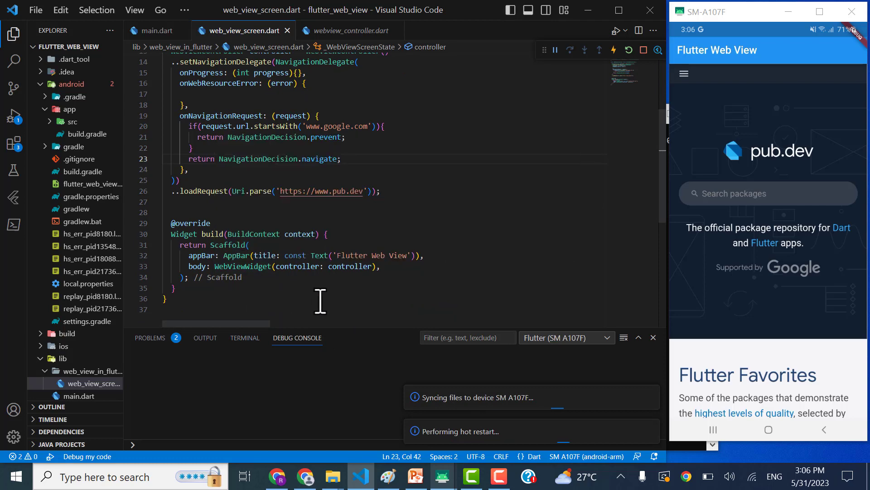
{"action": "mouse_move", "coordinate": [426, 228]}
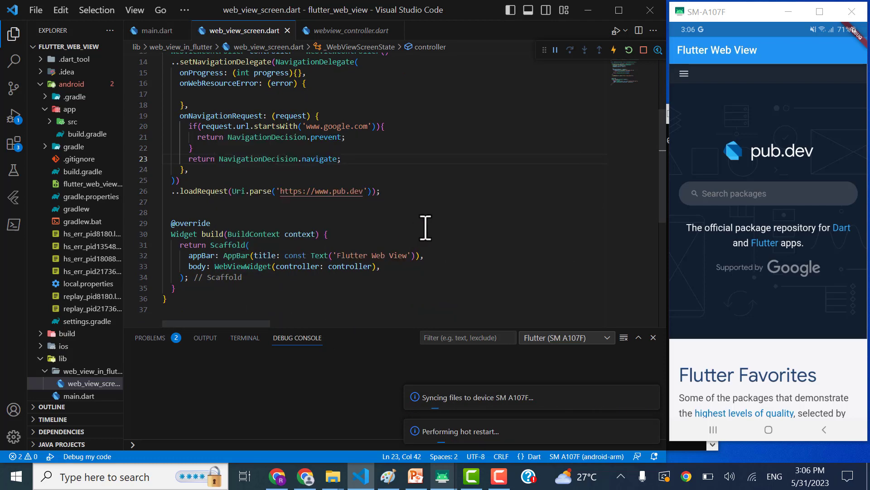